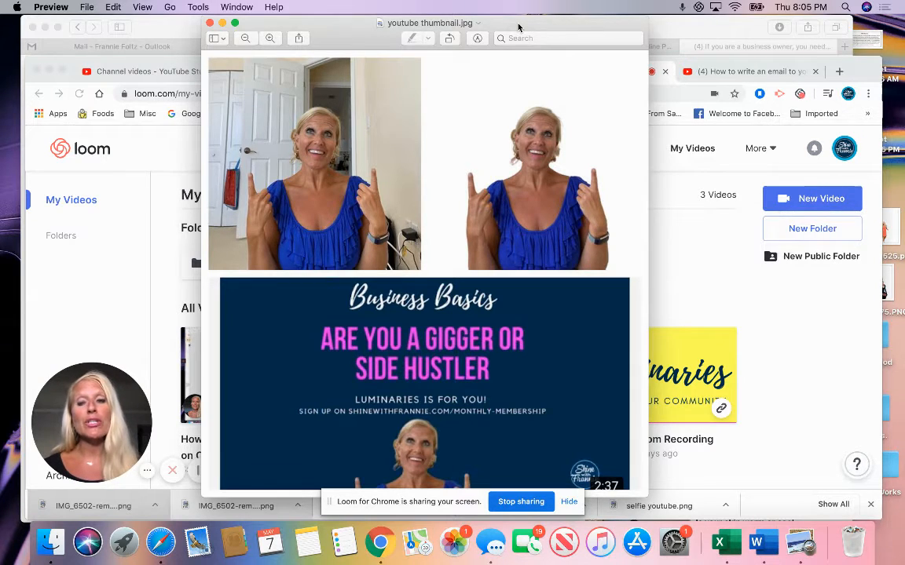
mouse_move(471, 214)
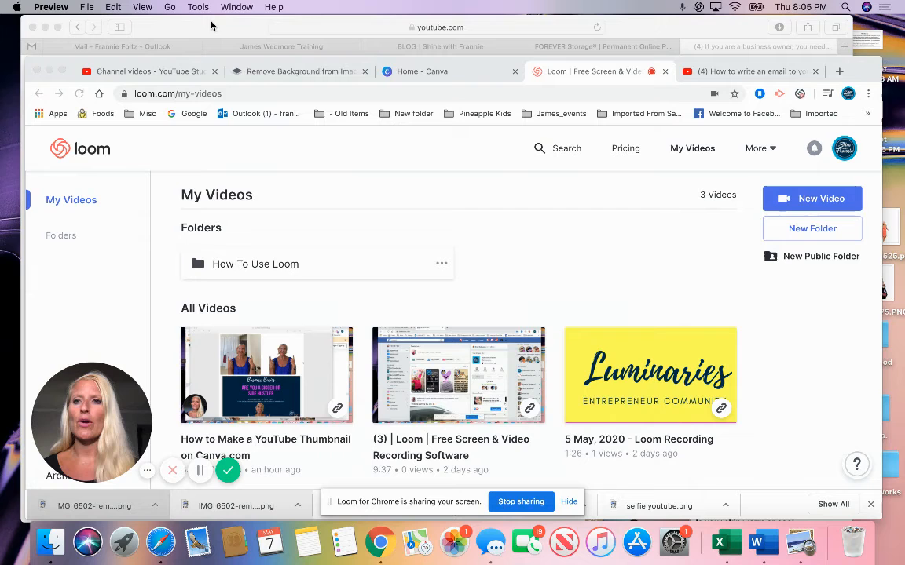
mouse_move(295, 60)
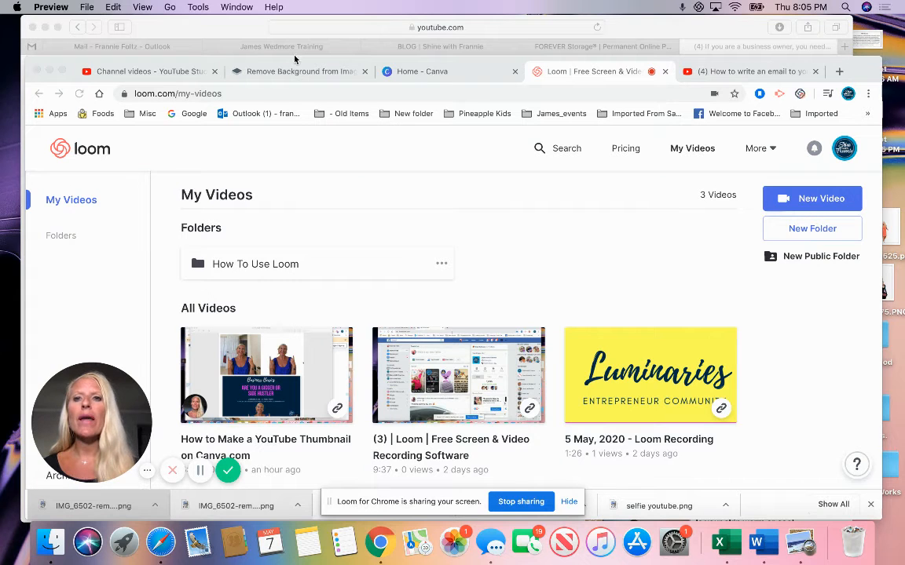
- Switch from the Loom videos page to the remove.bg browser tab
left_click(298, 72)
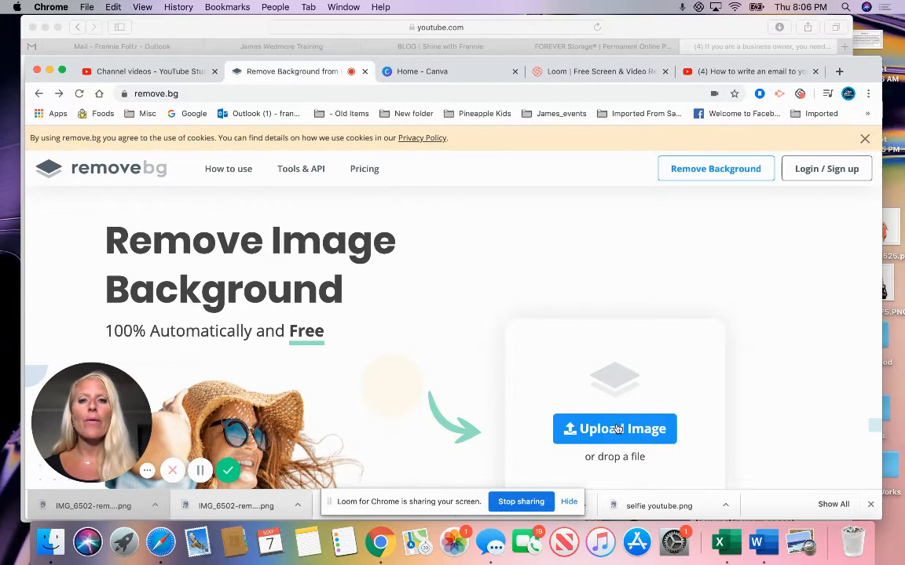
- Start an image upload on remove.bg, pick IMG_6502-removebg-preview.png, then cancel the file chooser
left_click(614, 429)
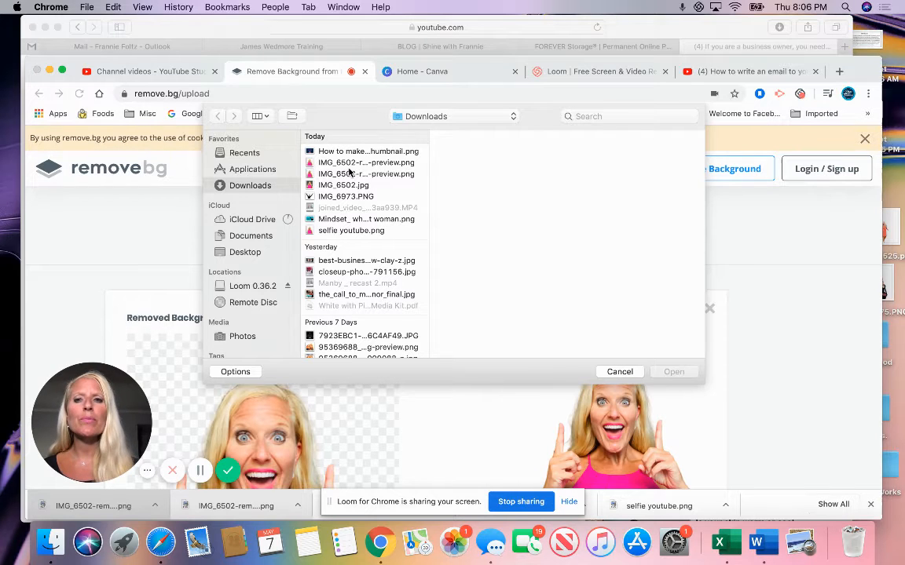
left_click(364, 173)
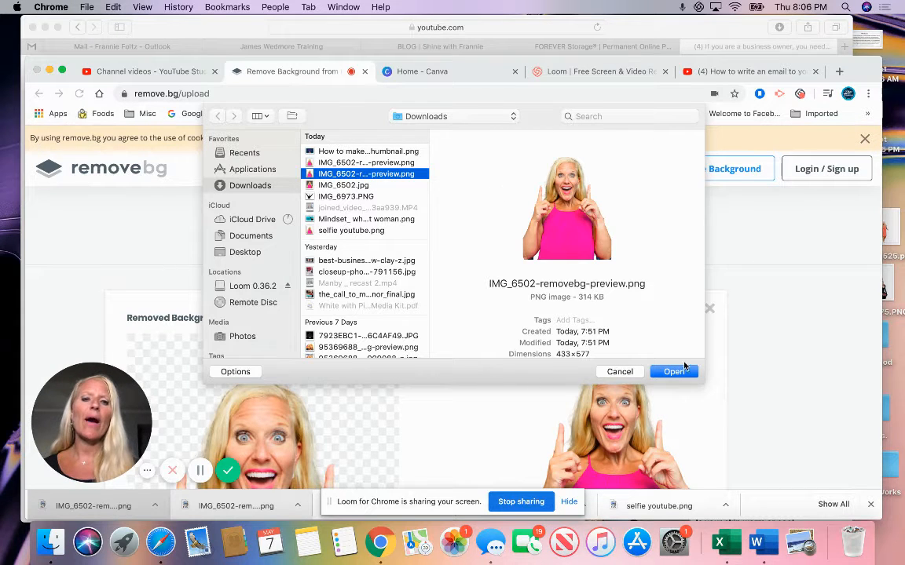
mouse_move(616, 378)
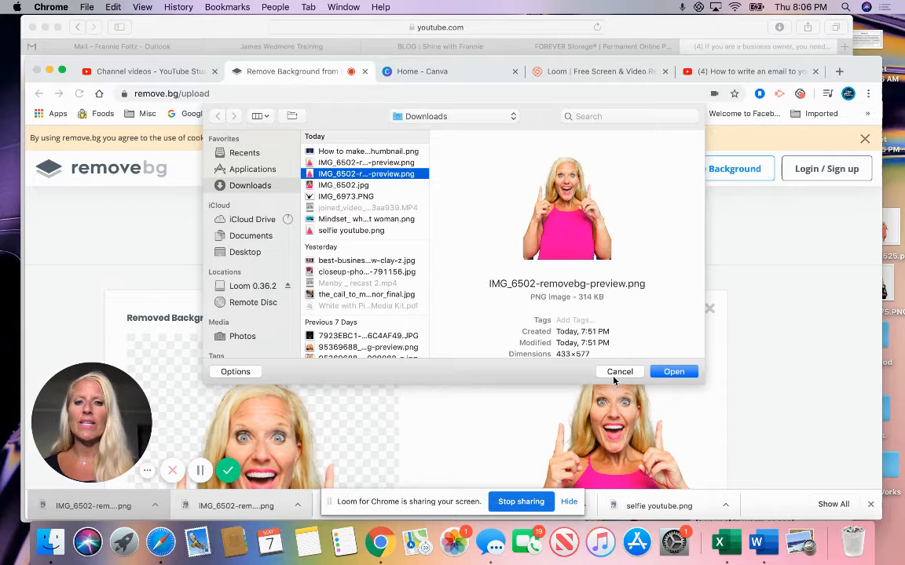
left_click(619, 370)
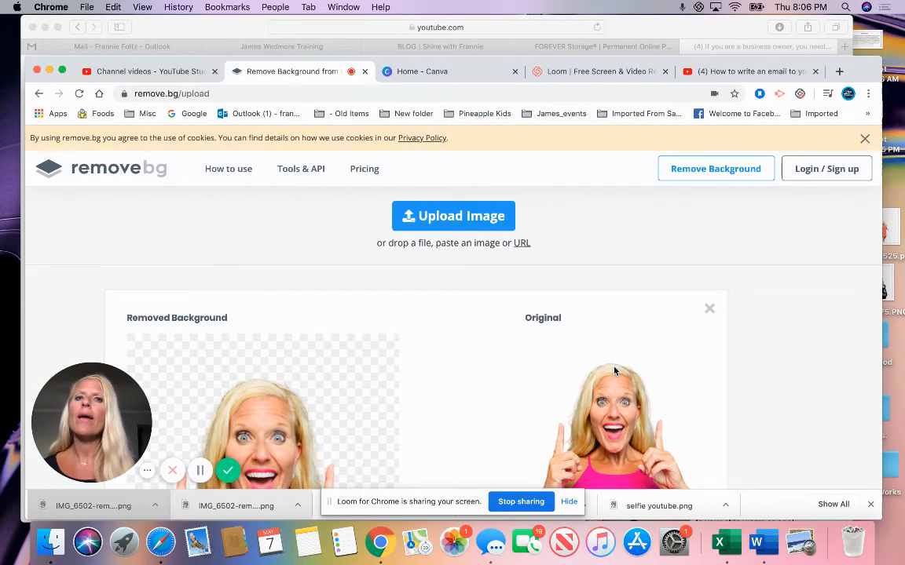
- Glance at the Canva tab and return to the remove.bg results page
left_click(430, 73)
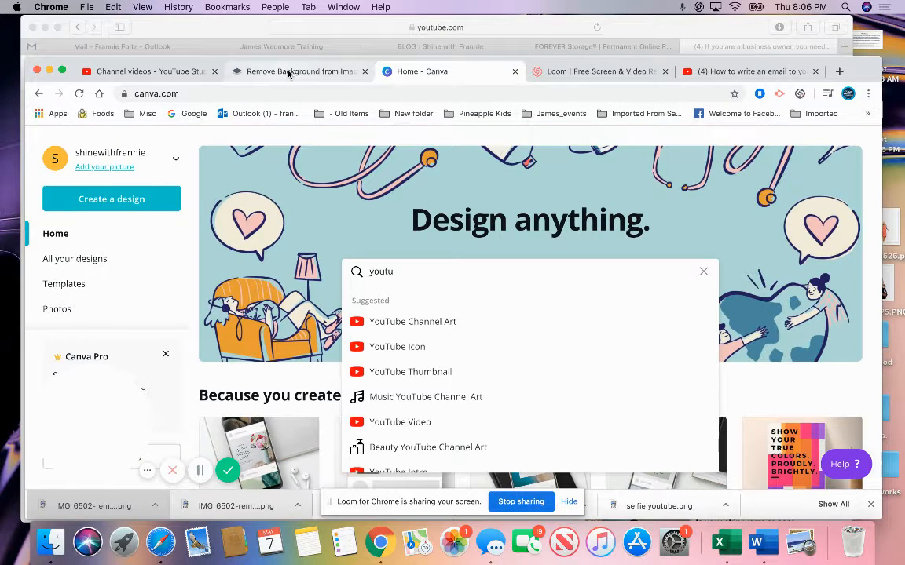
left_click(290, 73)
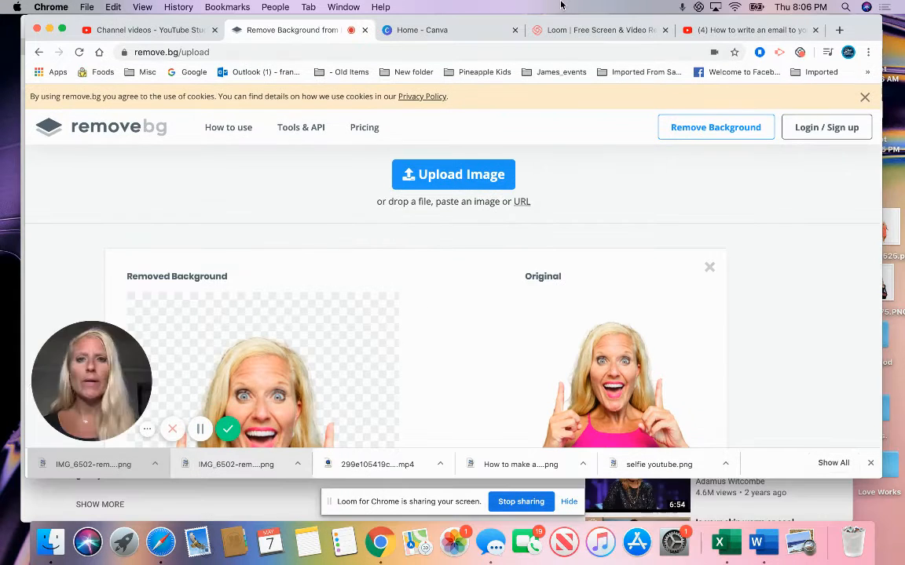
scroll("down", 3)
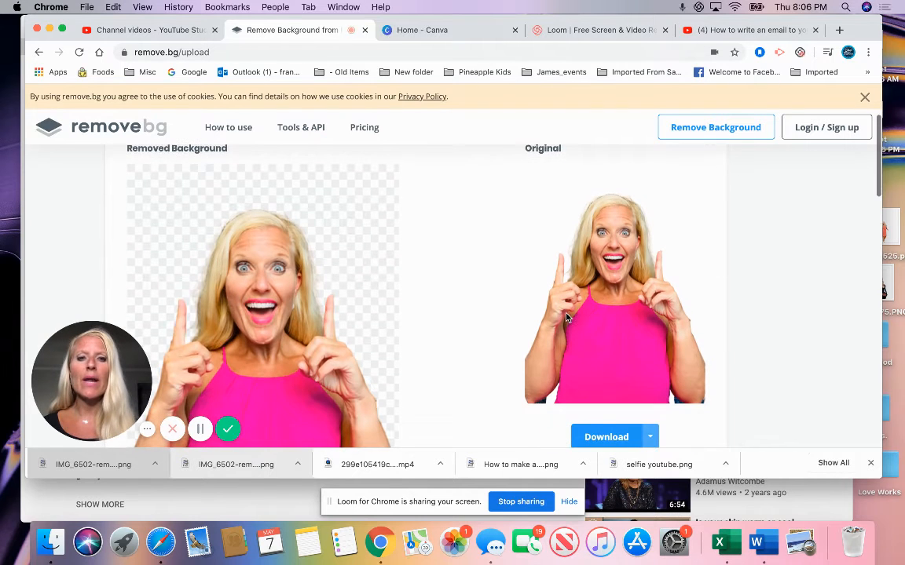
mouse_move(365, 267)
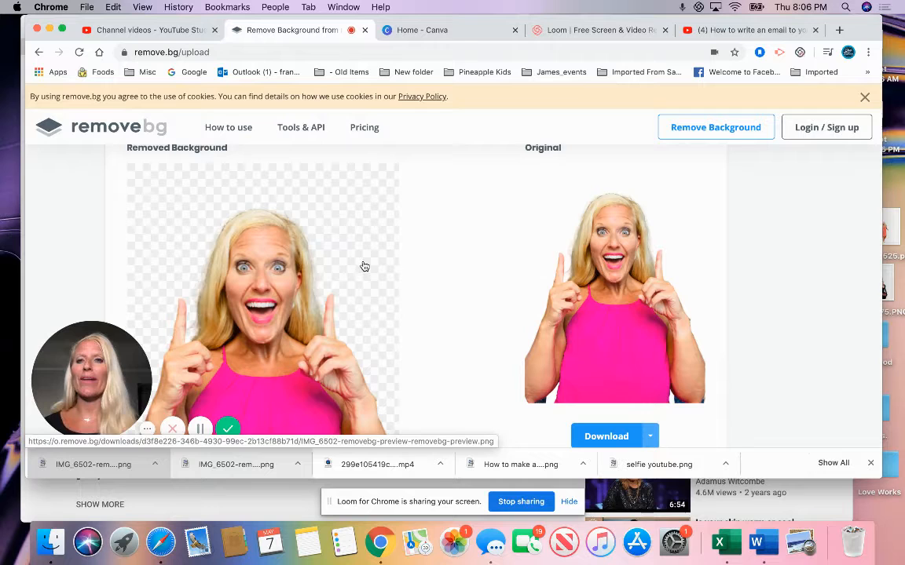
scroll("down", 3)
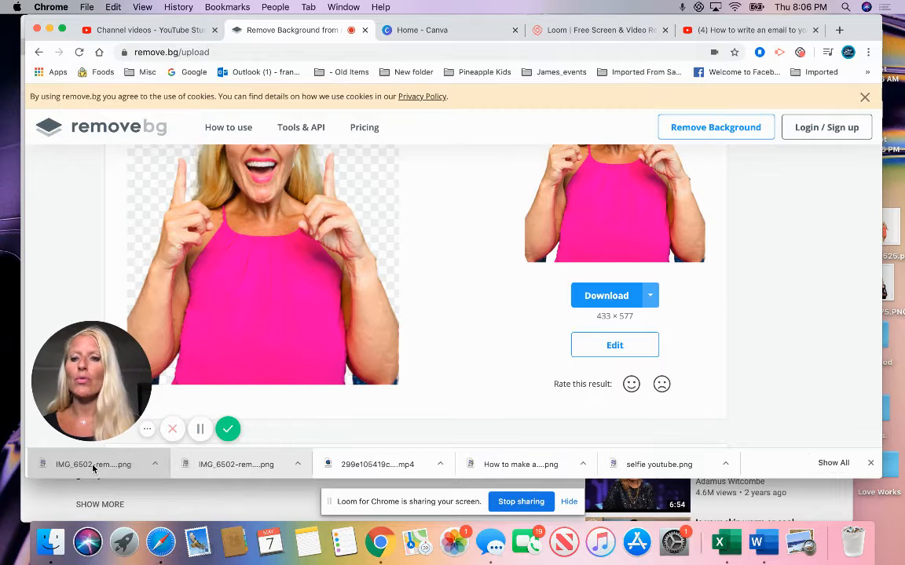
left_click(93, 465)
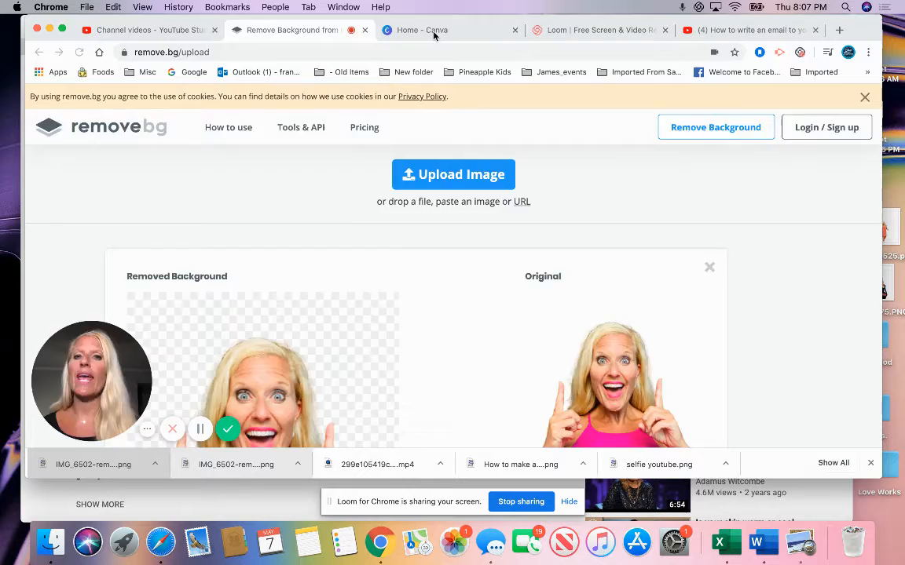
- Switch to Canva and browse down through the list of all existing designs
left_click(433, 30)
type("youtu")
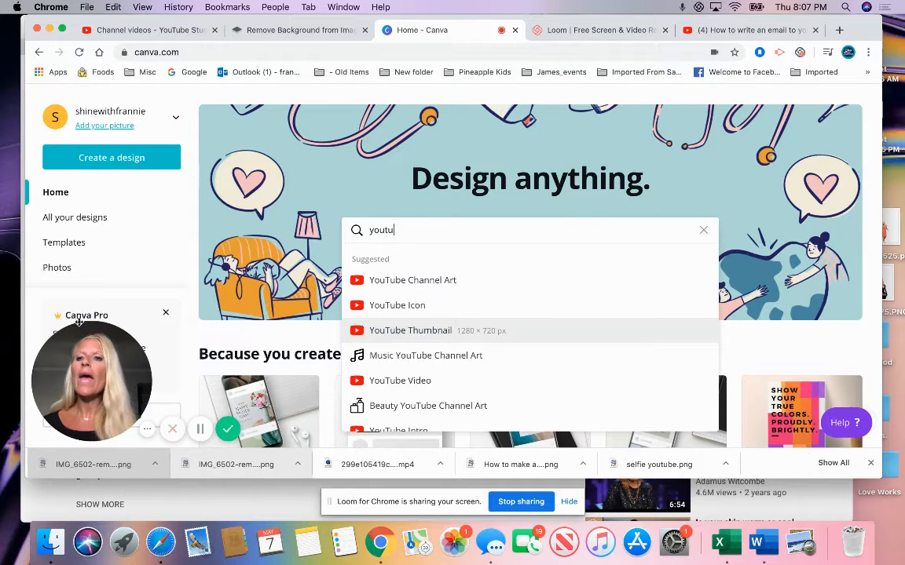
mouse_move(99, 227)
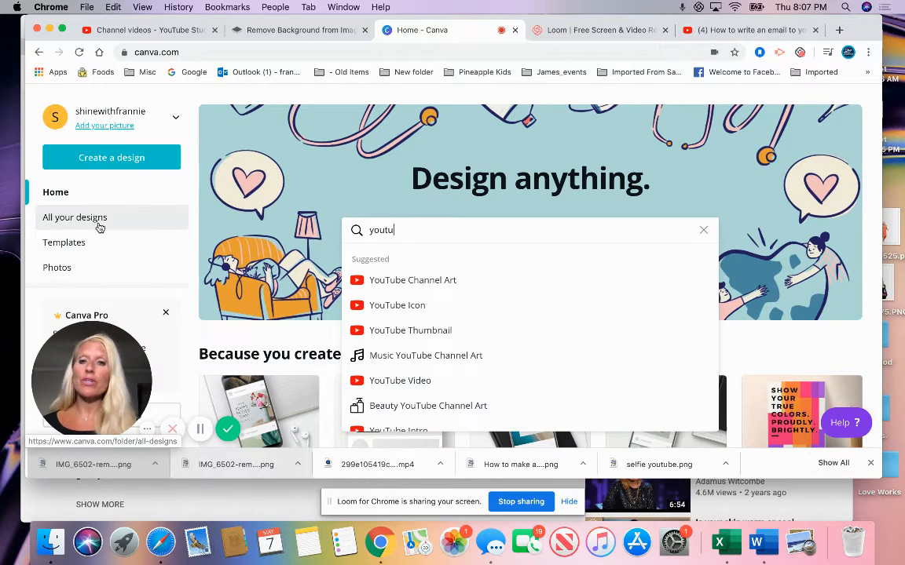
mouse_move(99, 226)
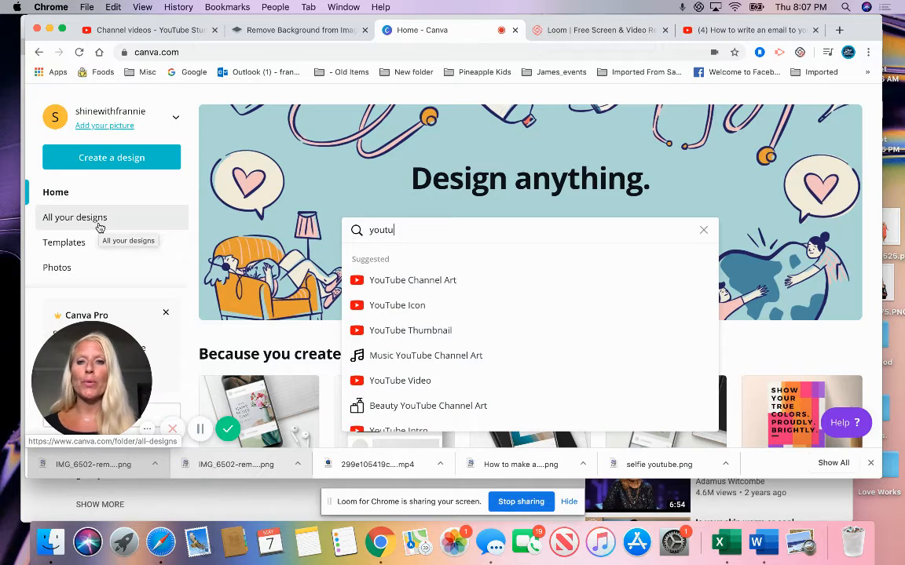
left_click(75, 217)
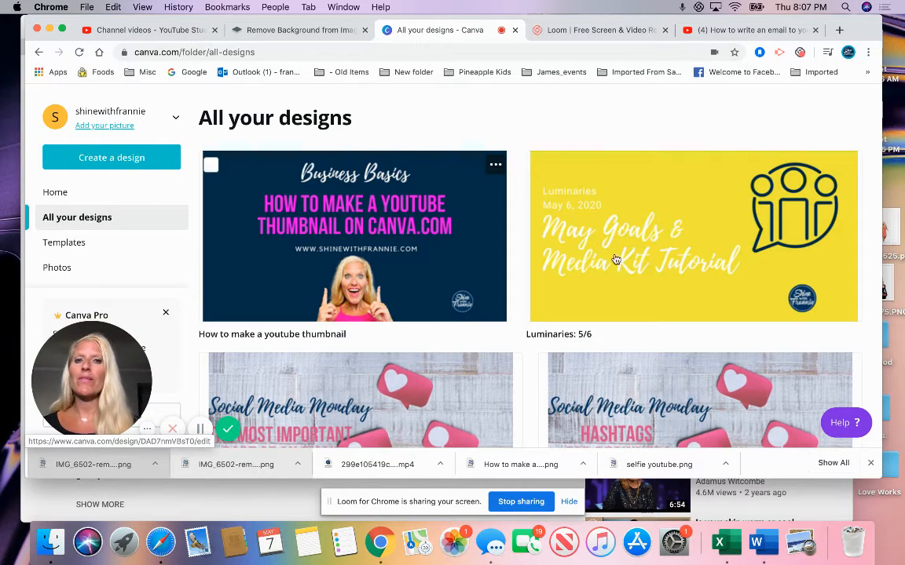
scroll("down", 3)
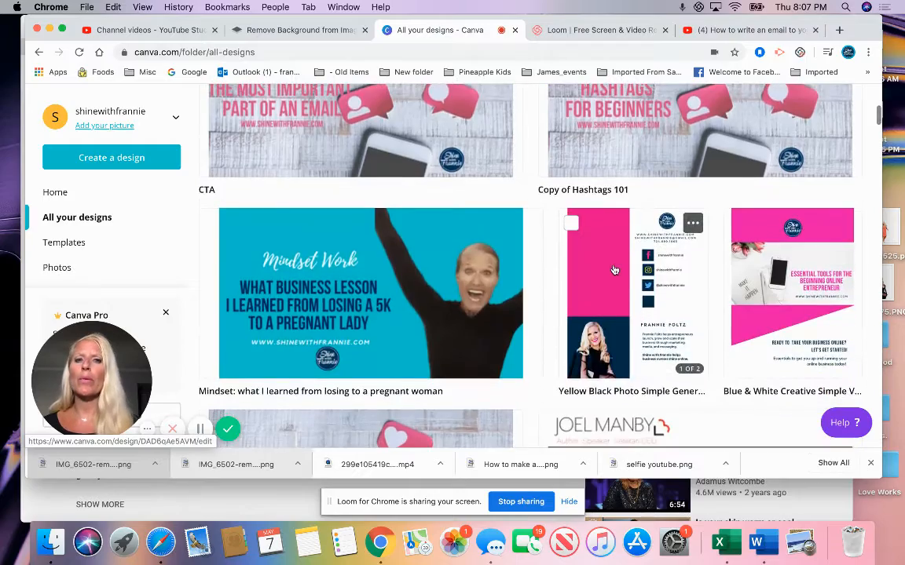
scroll("down", 3)
type("youtube")
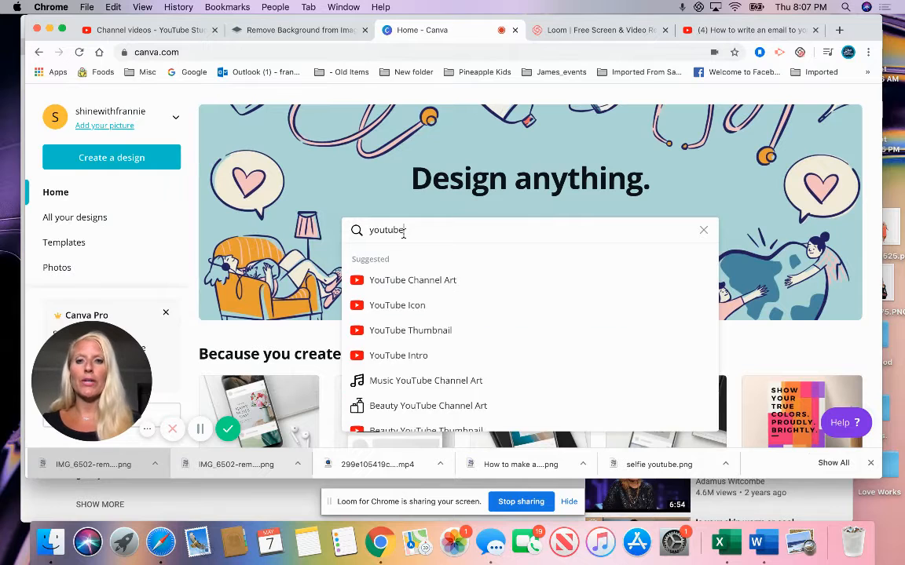
- Choose the YouTube Thumbnail design type and browse down its templates toward 'Perfect Long Lashes'
left_click(408, 329)
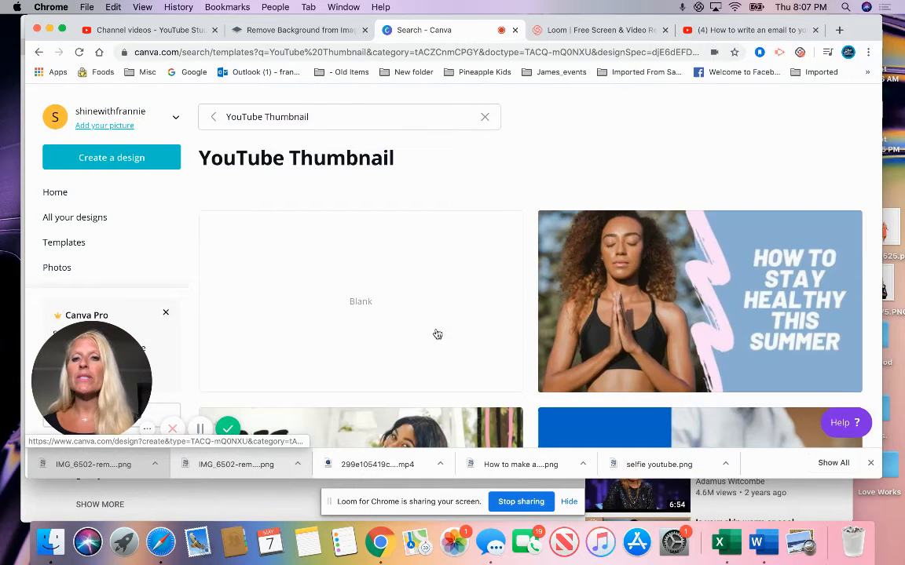
scroll("down", 3)
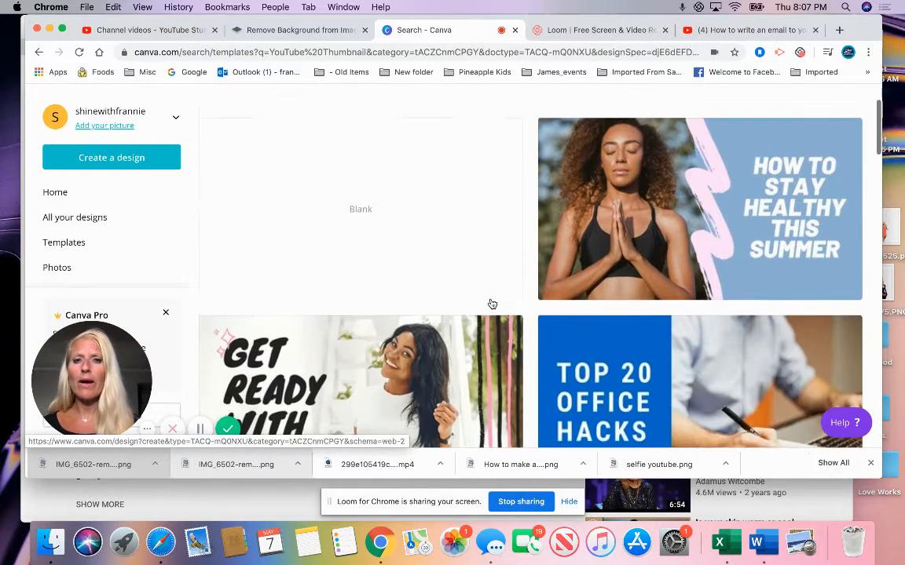
scroll("down", 3)
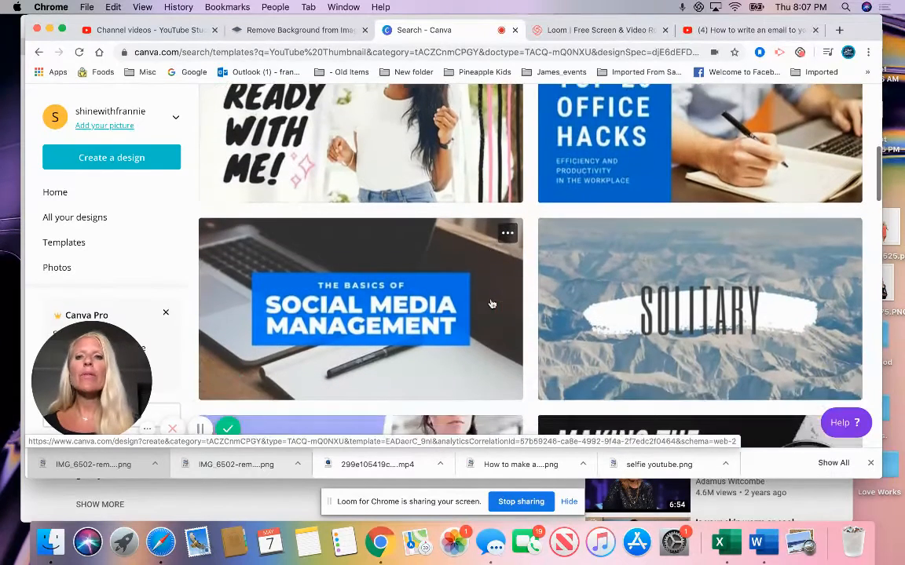
scroll("down", 3)
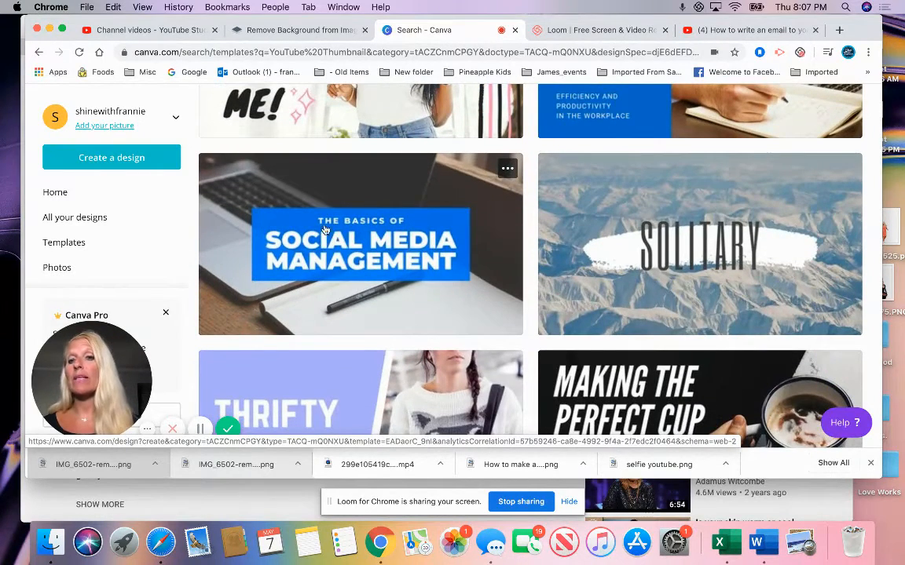
mouse_move(374, 257)
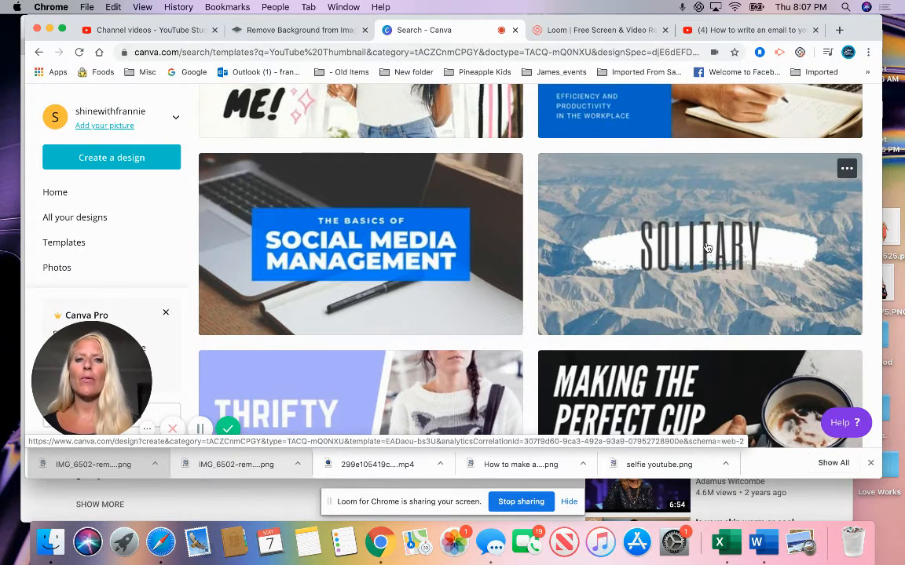
mouse_move(706, 220)
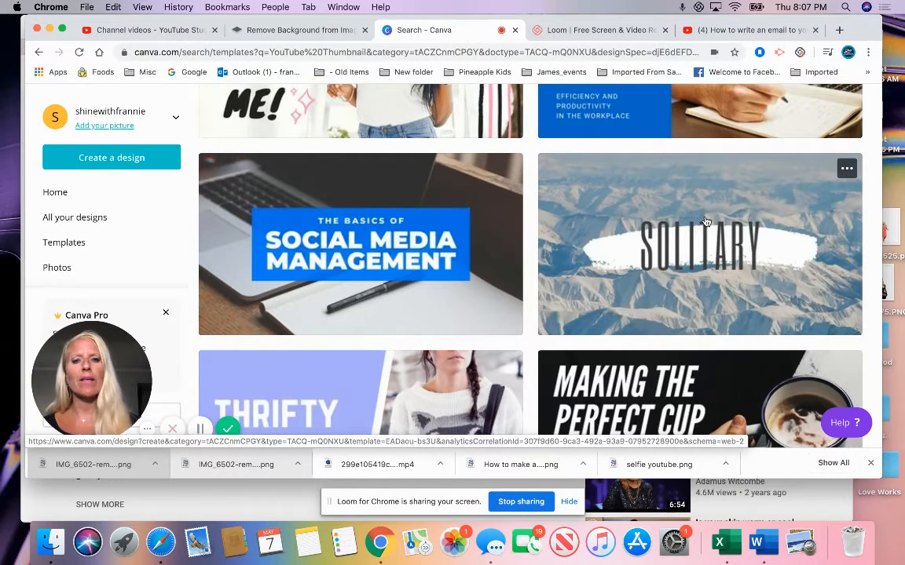
mouse_move(683, 235)
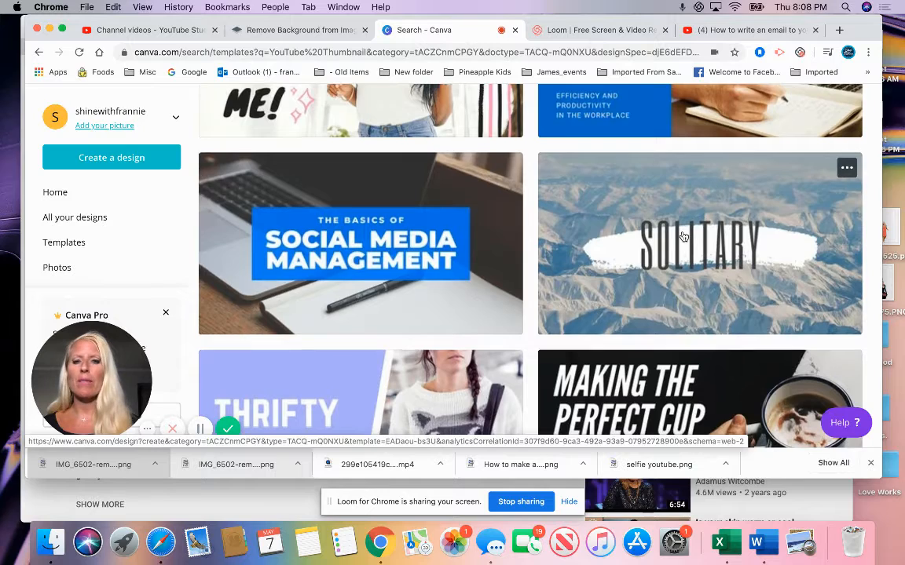
scroll("down", 3)
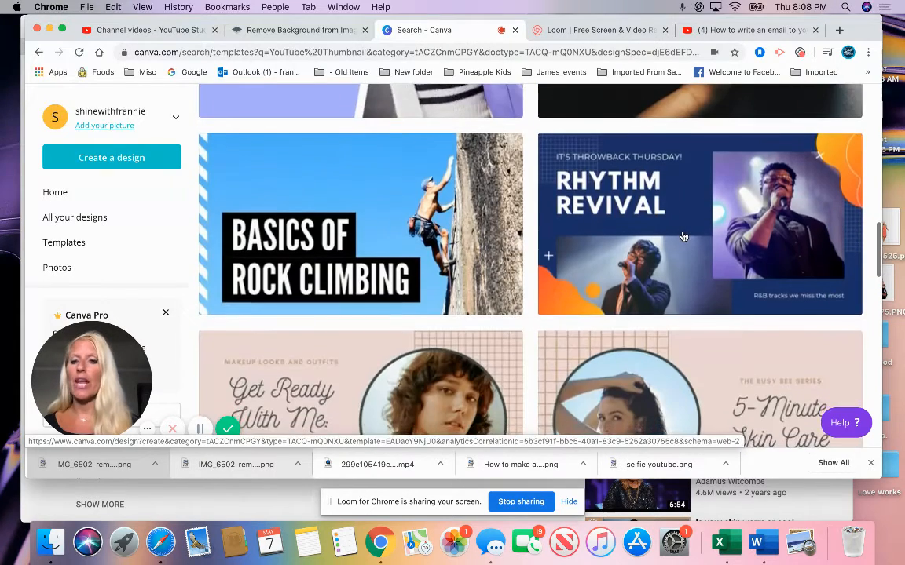
scroll("down", 3)
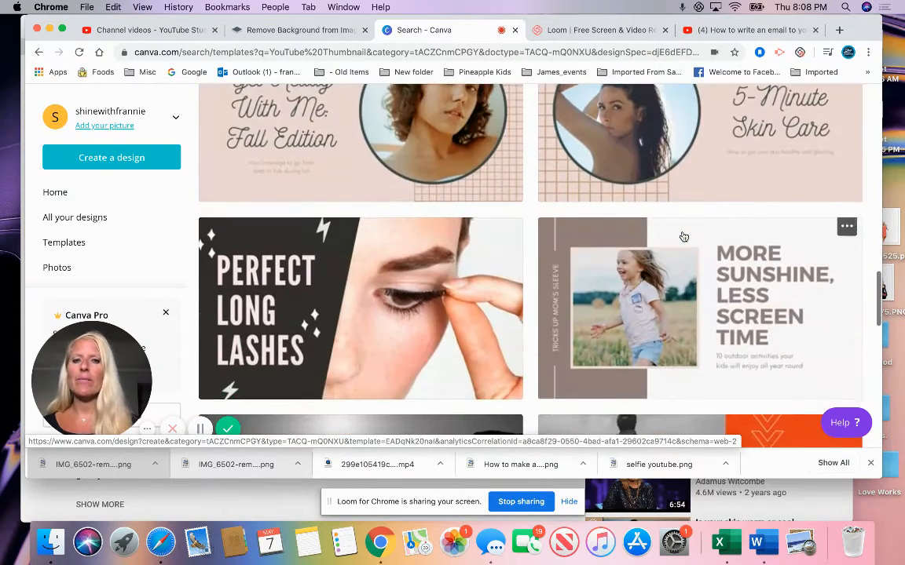
scroll("down", 3)
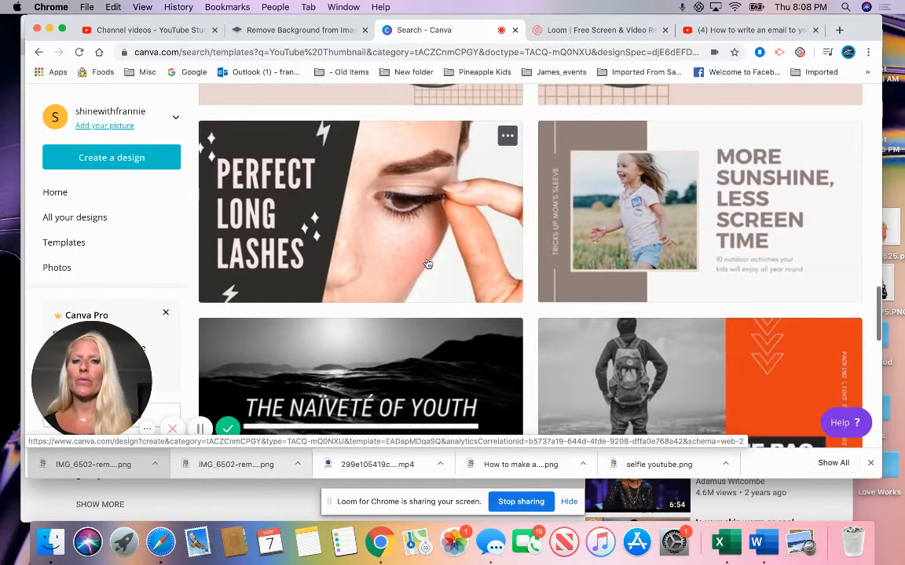
scroll("down", 3)
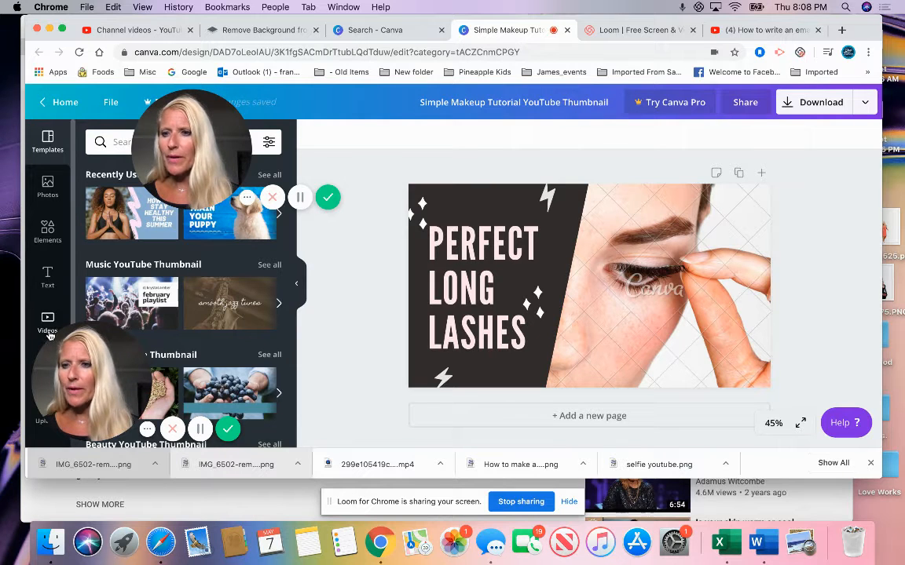
- Select the template's eye photo and bring up my uploaded images to swap in the selfie
left_click(654, 283)
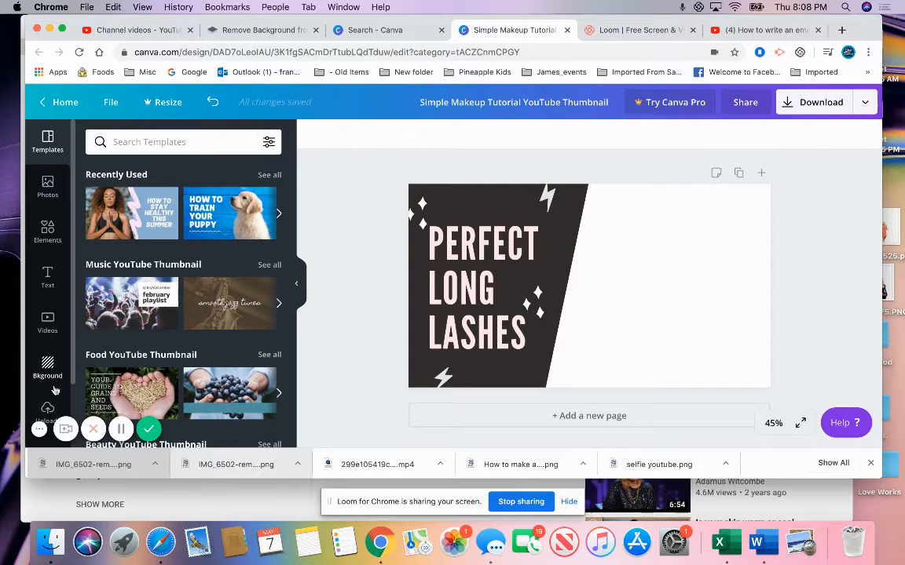
left_click(47, 400)
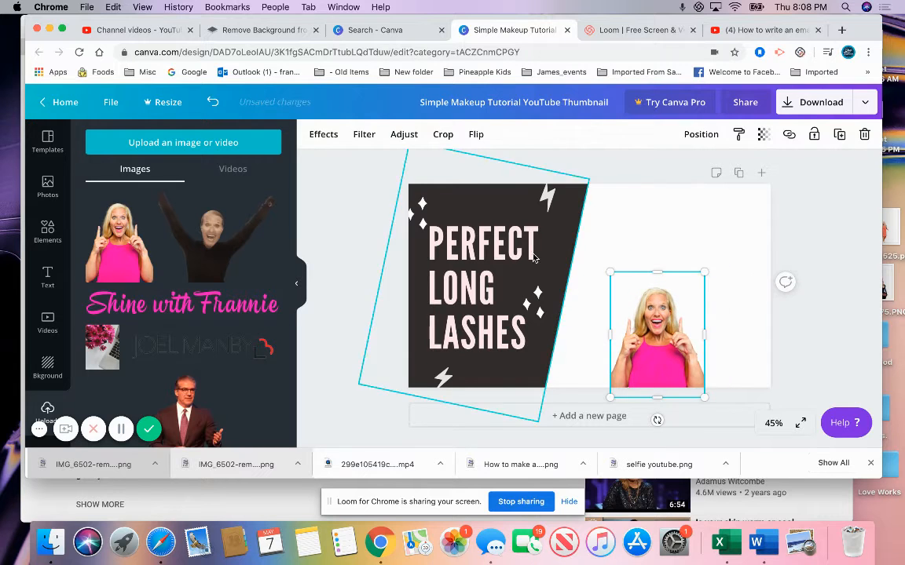
- Replace the title words with 'HOW TO MAKE A YOUTUBE THUMBNAIL'
left_click(487, 286)
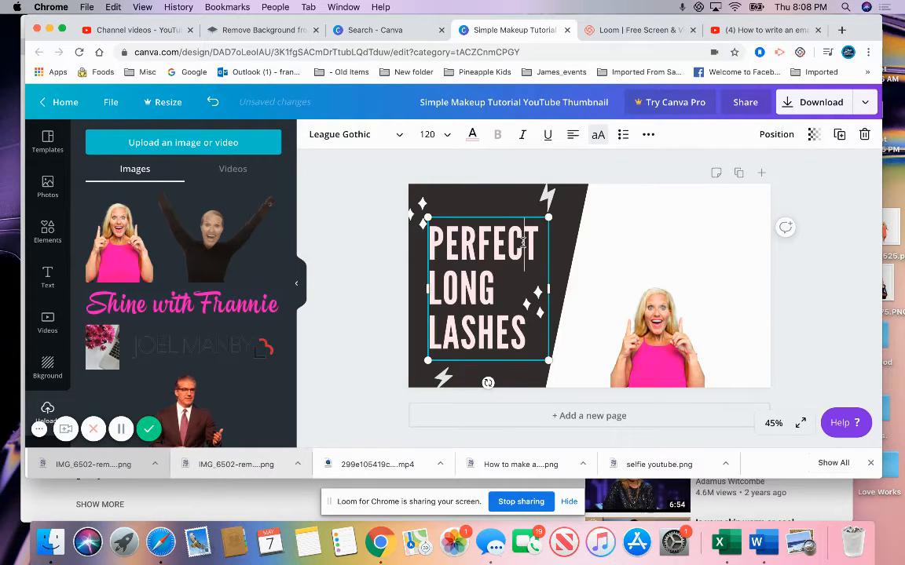
triple_click(487, 286)
type("HOW TO MAKE A")
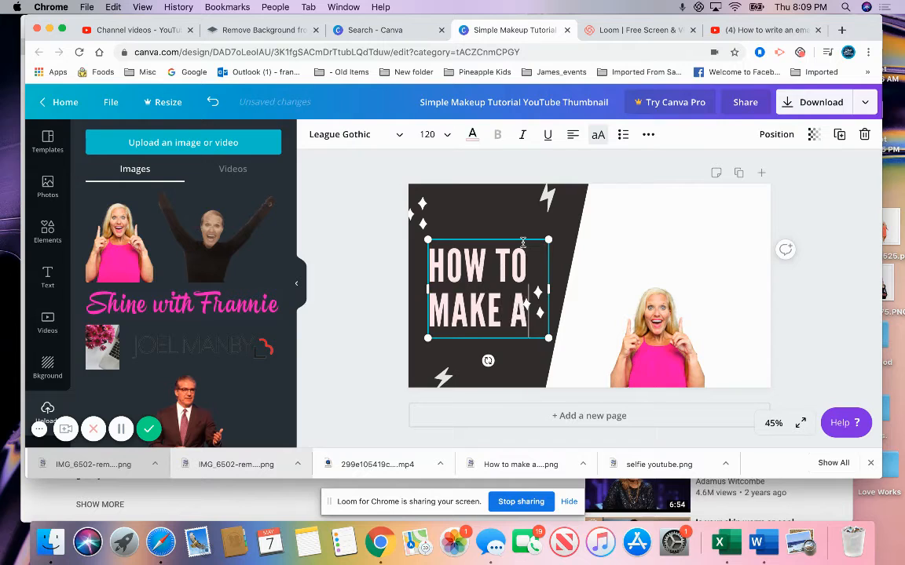
type("YOUTUBE")
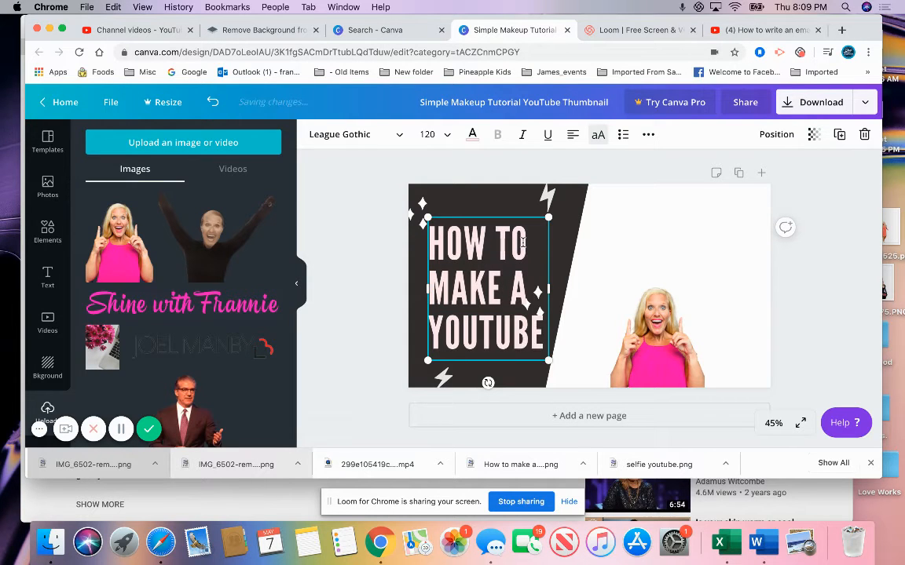
type("THUN")
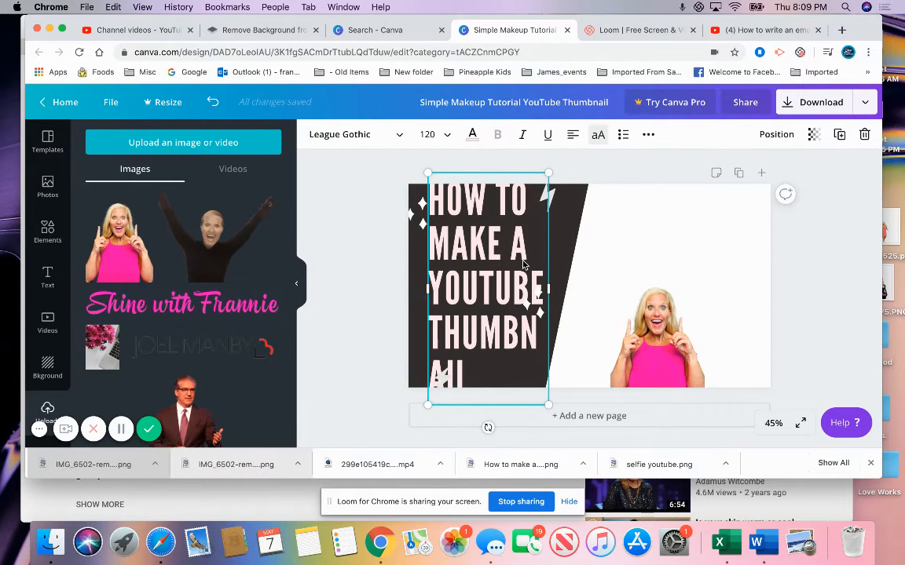
- Reduce the overflowing title's font size to 80
left_click(345, 304)
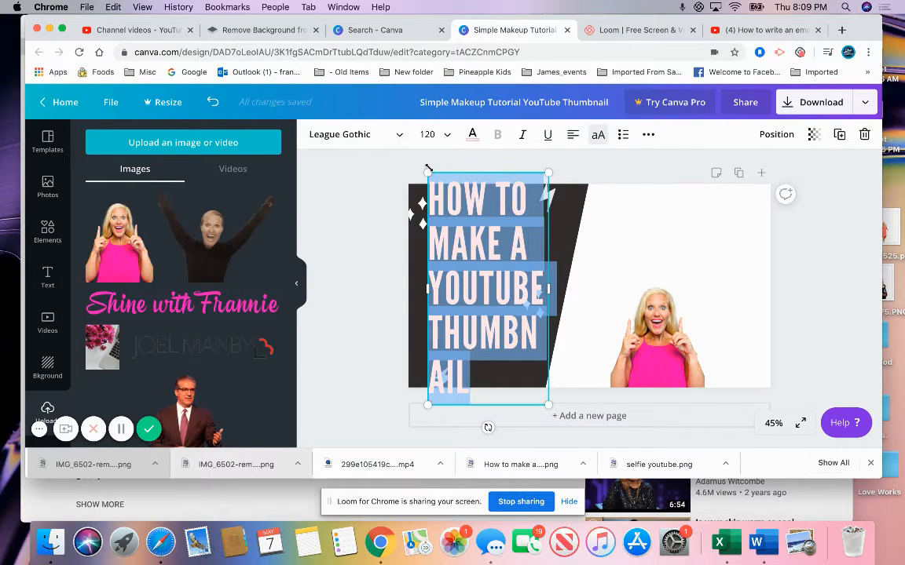
left_click(449, 135)
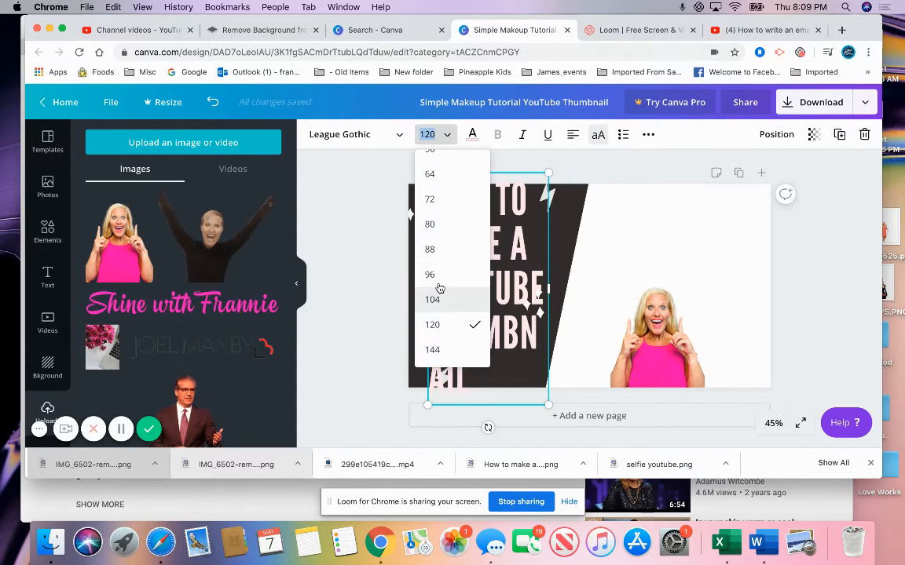
left_click(429, 273)
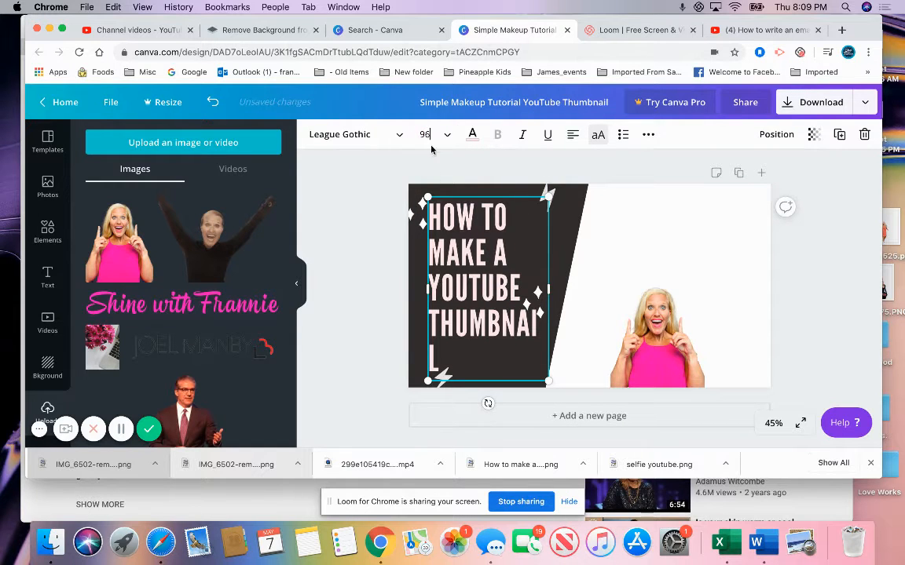
type("80")
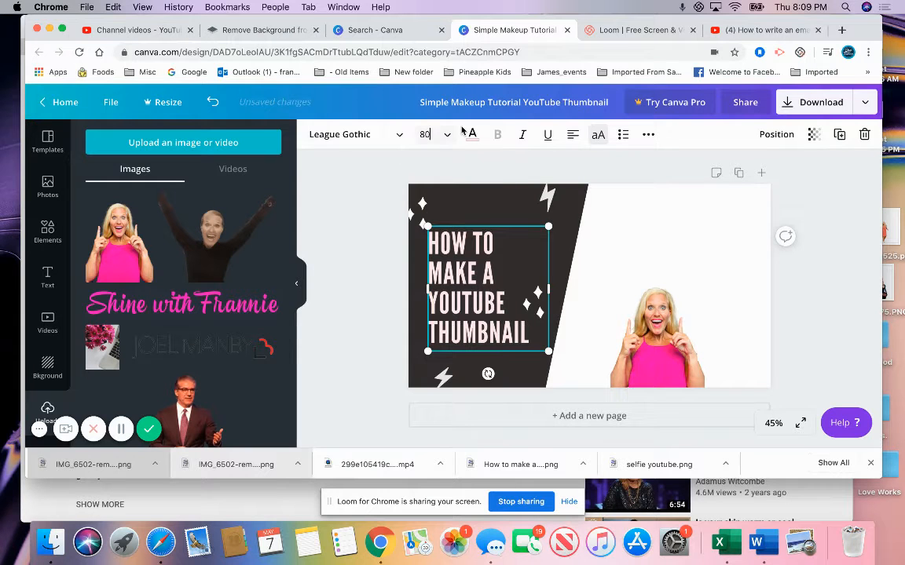
- Give the title a new custom pink colour by entering its hex code
left_click(471, 135)
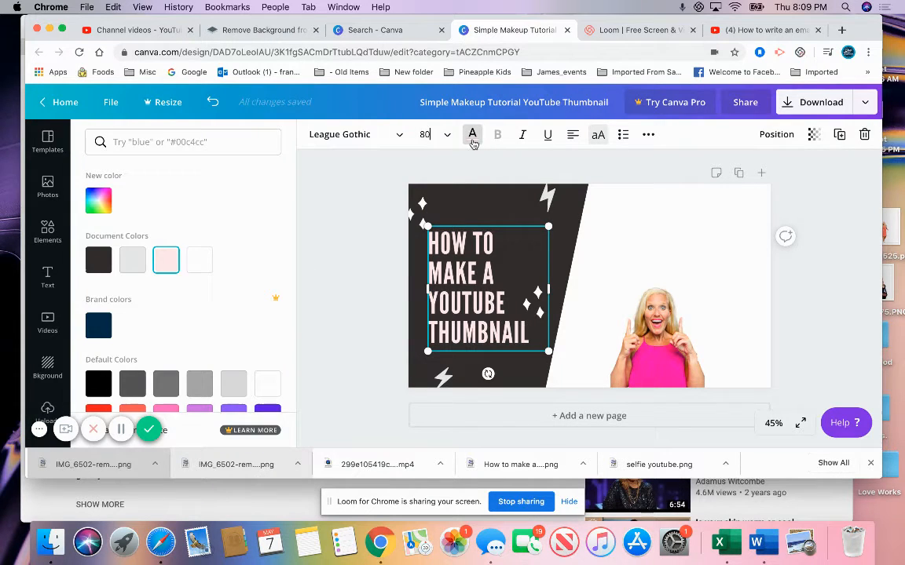
left_click(132, 260)
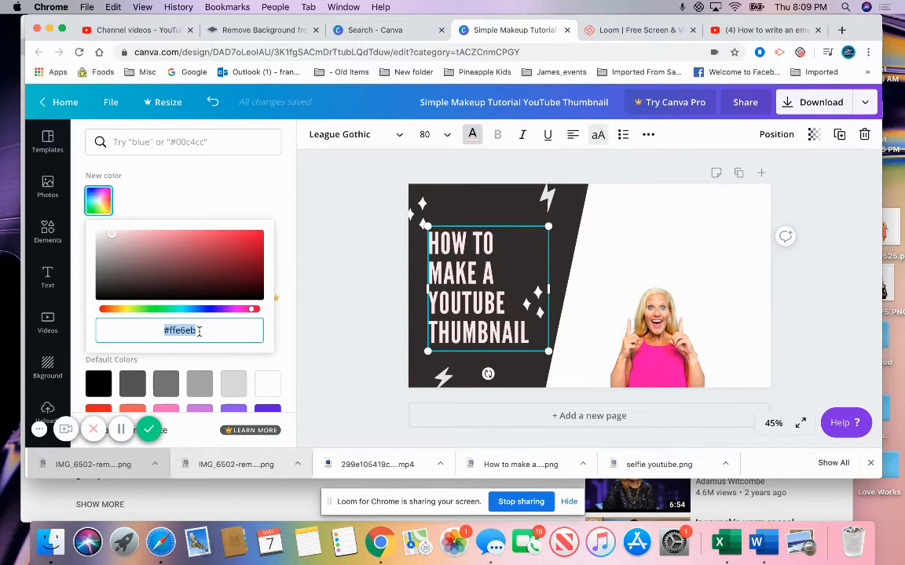
left_click(219, 242)
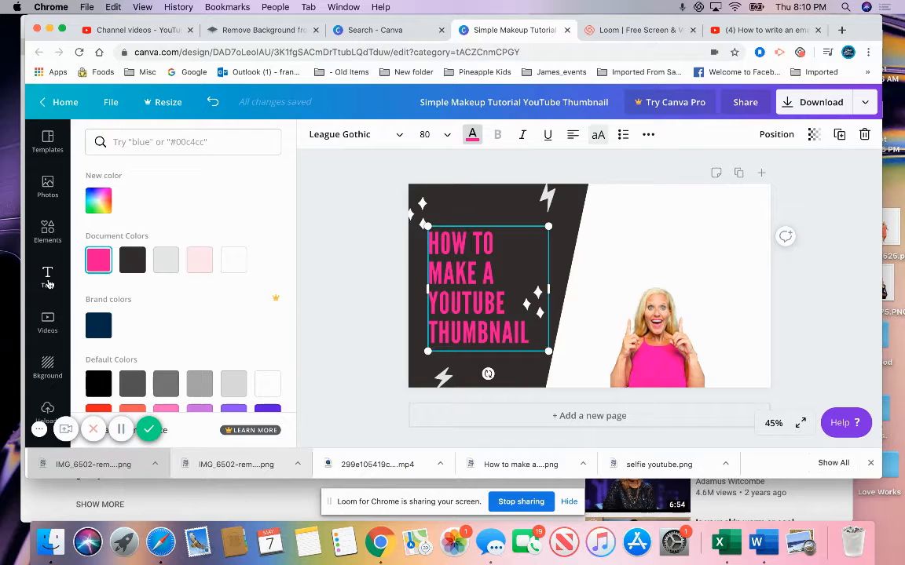
left_click(47, 276)
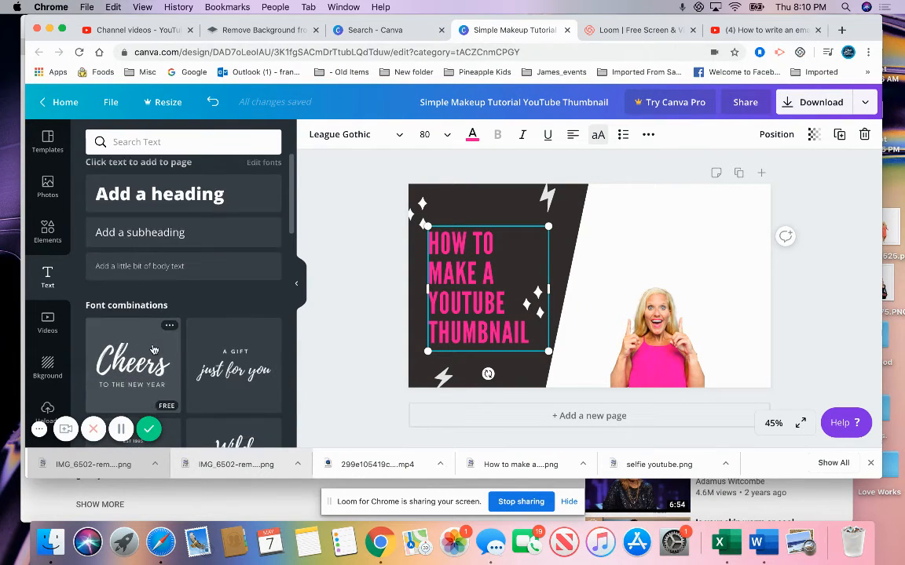
scroll("down", 3)
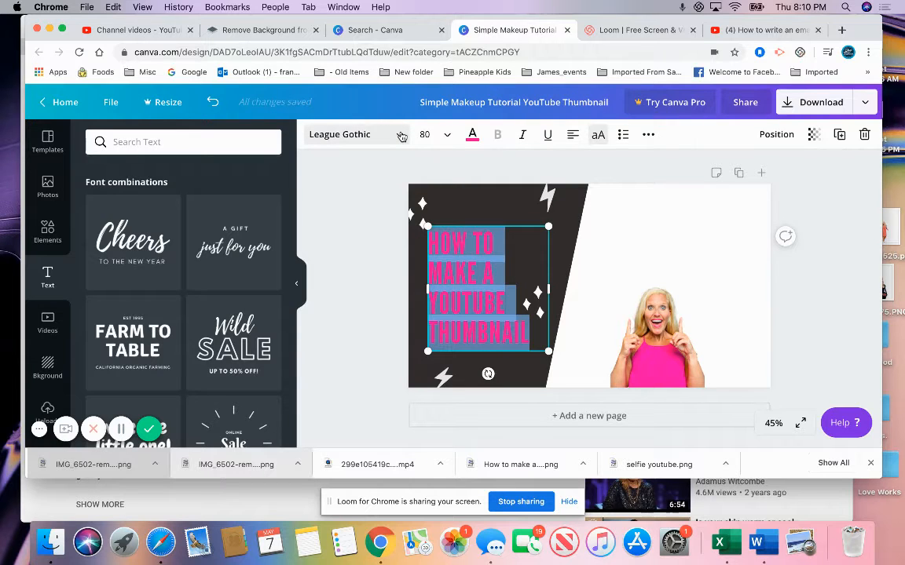
left_click(352, 135)
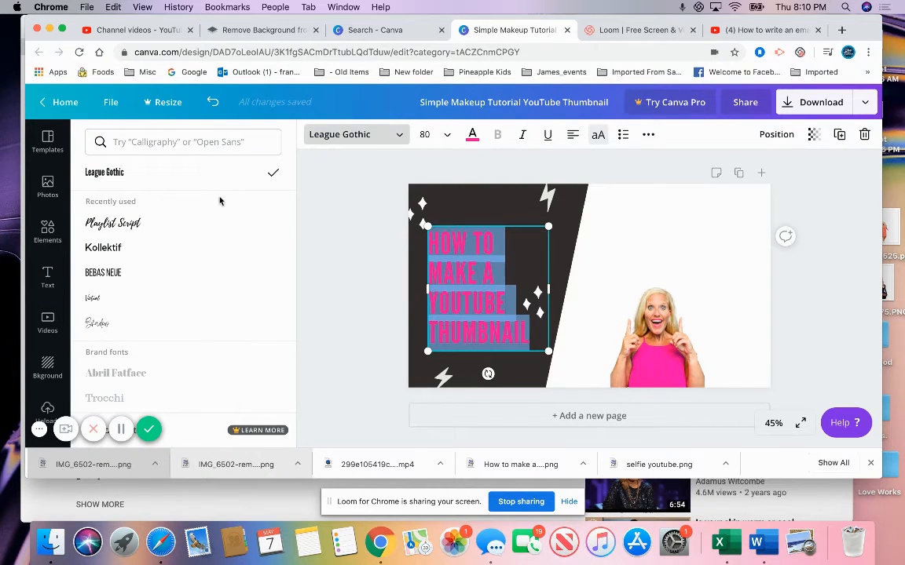
mouse_move(182, 230)
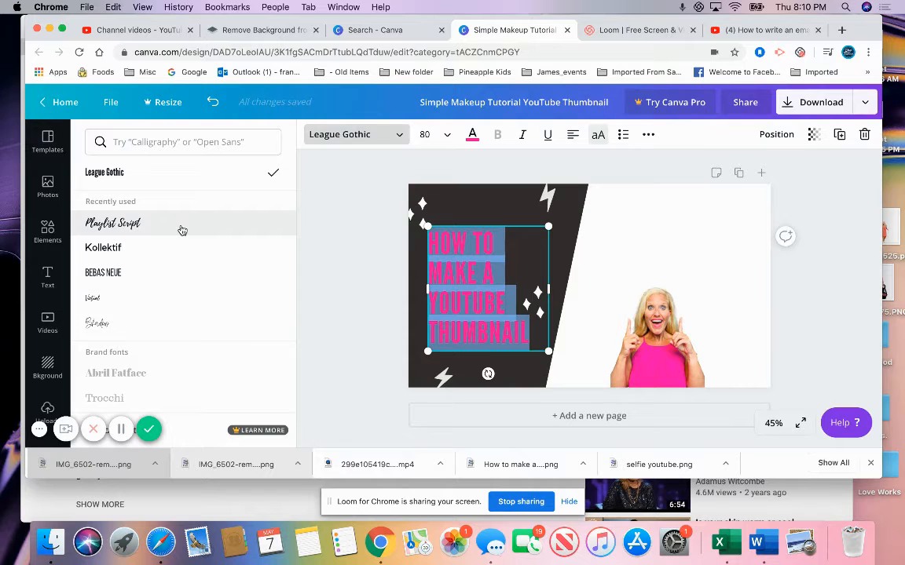
left_click(113, 223)
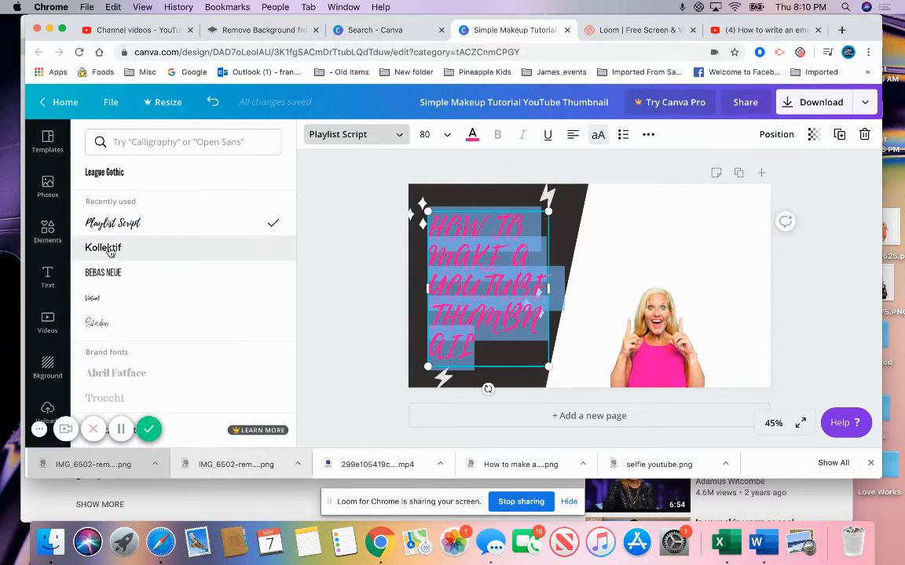
left_click(104, 274)
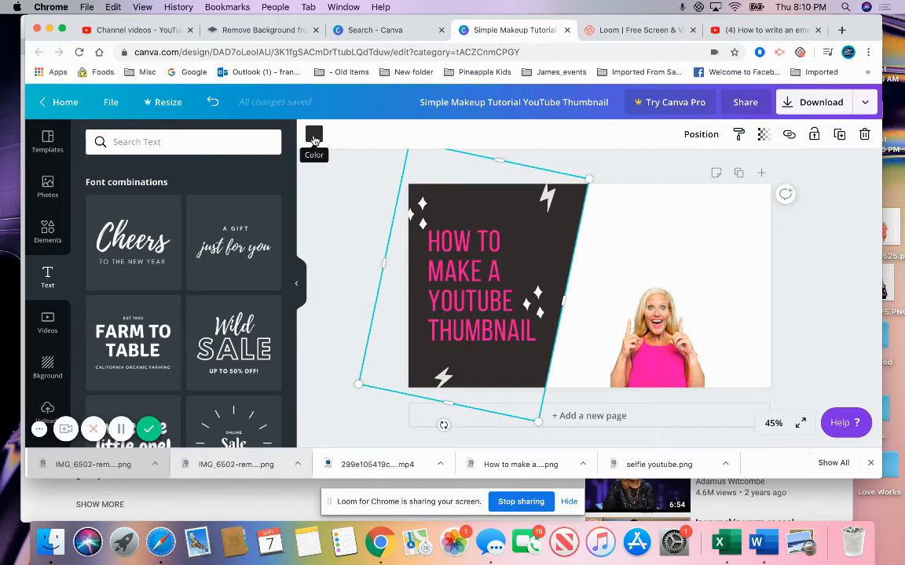
left_click(314, 133)
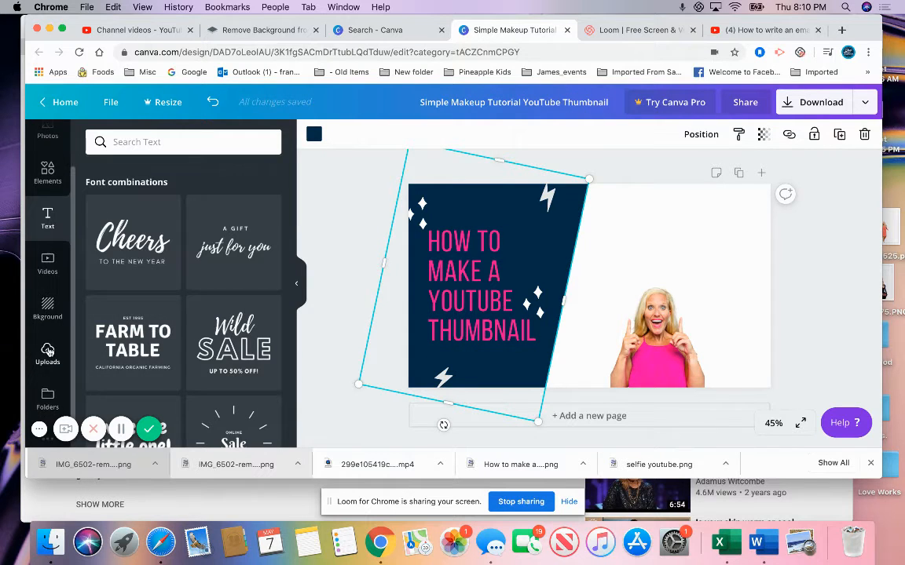
- Drag the 'Shine with Frannie' logo from uploads onto the thumbnail below the title
left_click(47, 353)
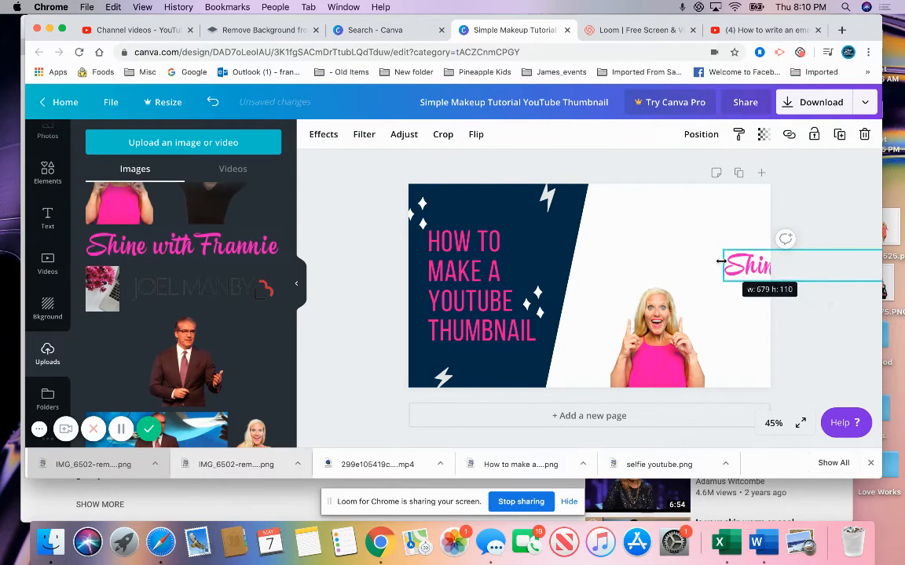
left_click_drag(721, 263, 597, 267)
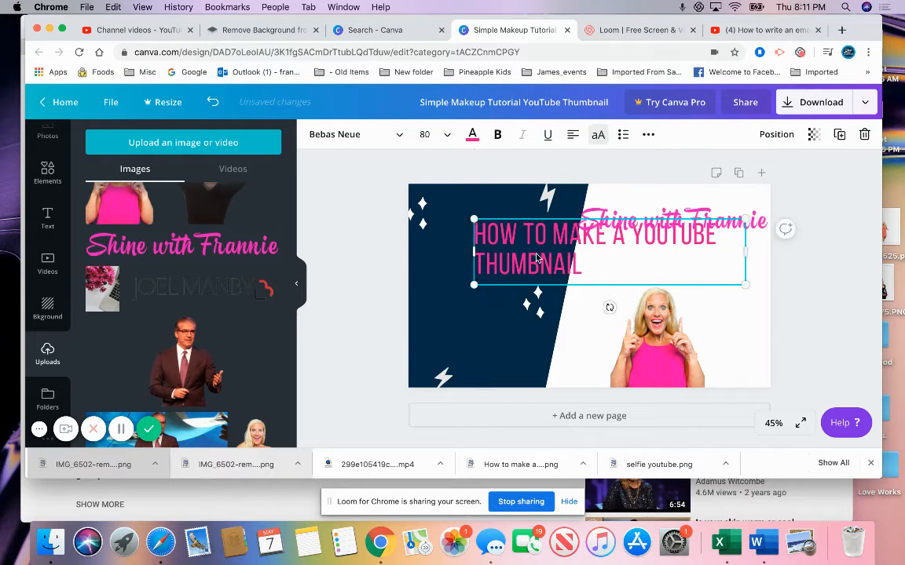
left_click_drag(594, 248, 573, 250)
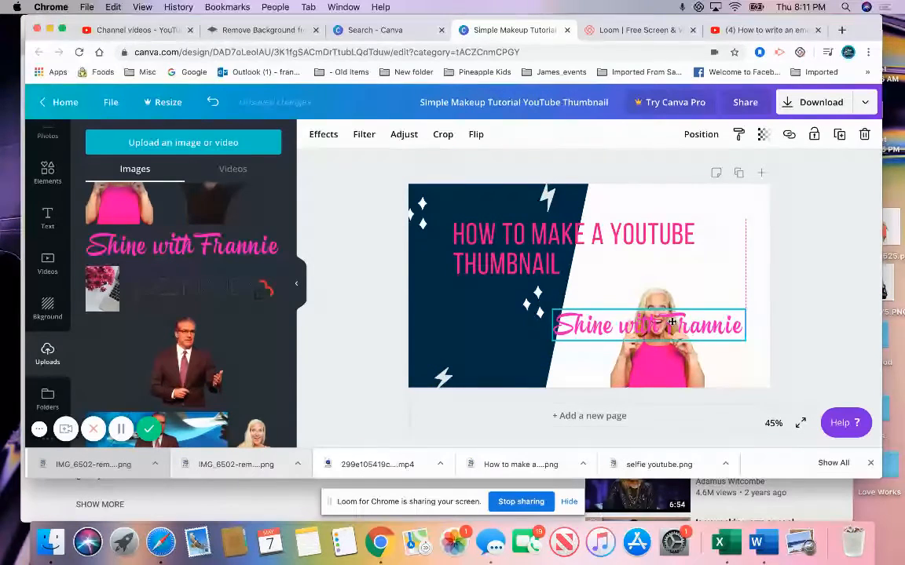
- Shrink the logo into the bottom-left of the navy area and select the title for widening
left_click_drag(647, 325, 502, 352)
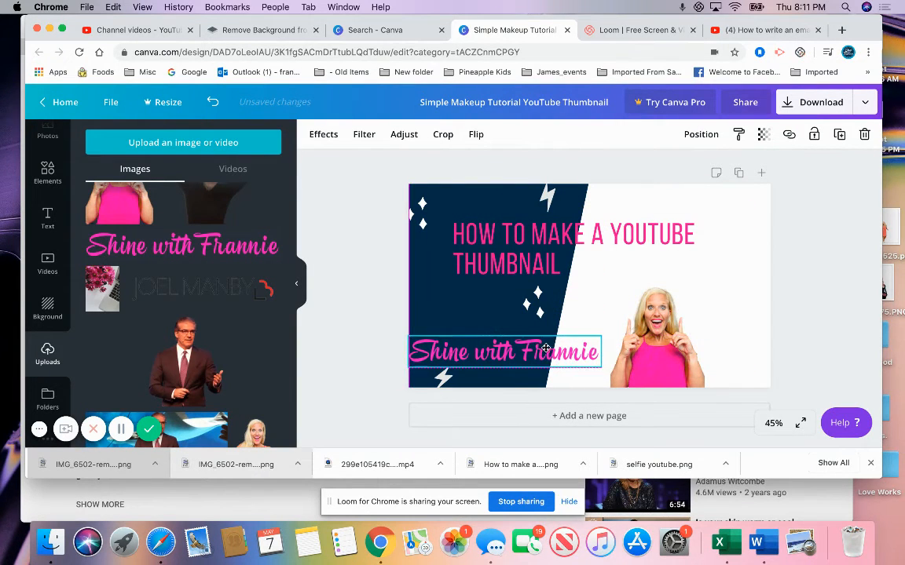
left_click_drag(504, 351, 559, 360)
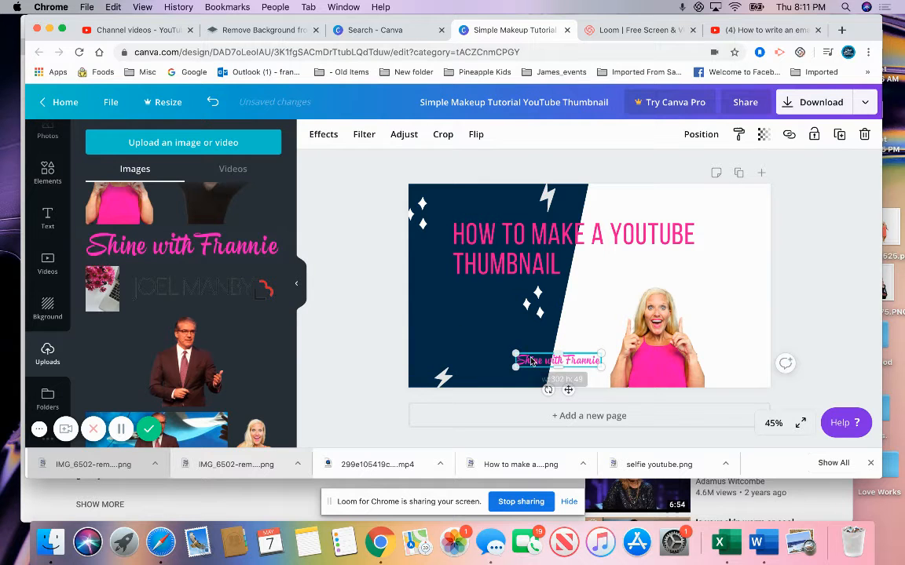
left_click_drag(559, 360, 471, 346)
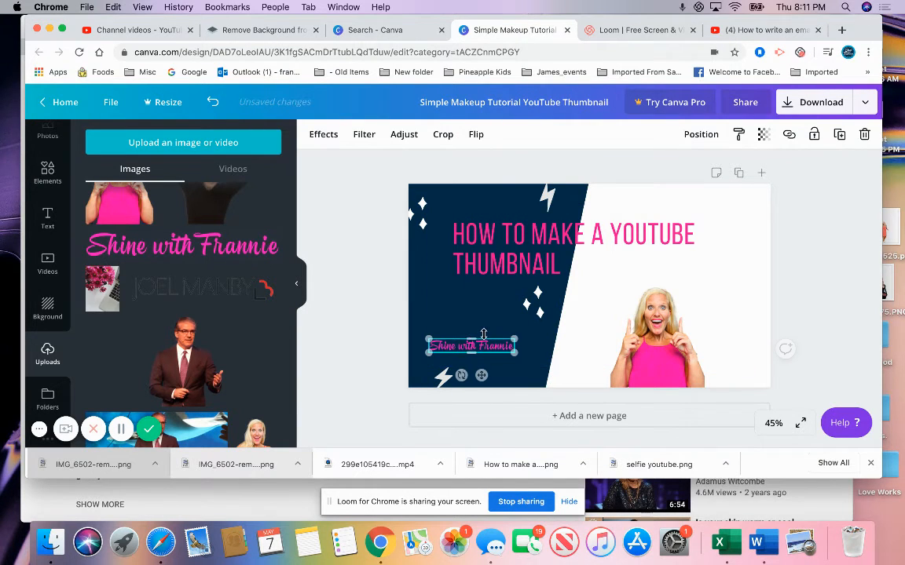
left_click(564, 249)
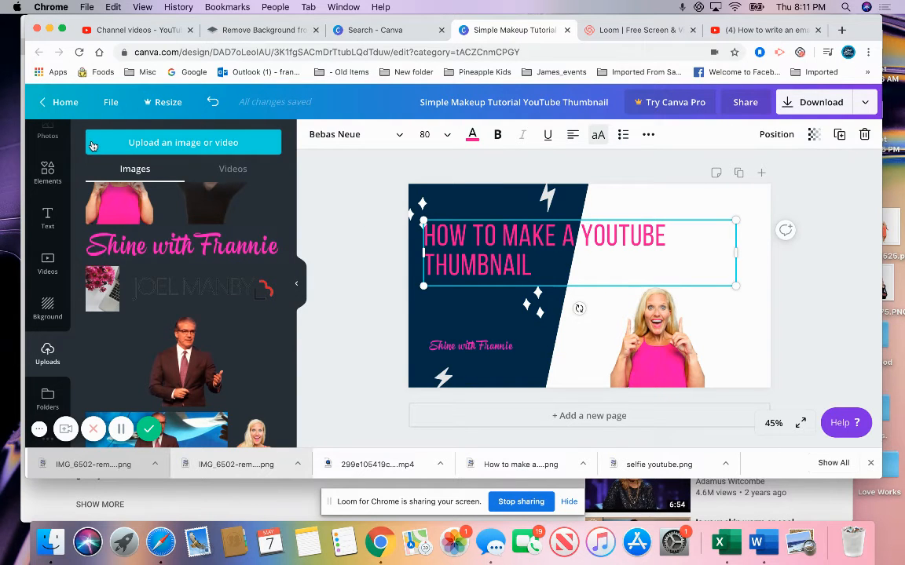
mouse_move(158, 142)
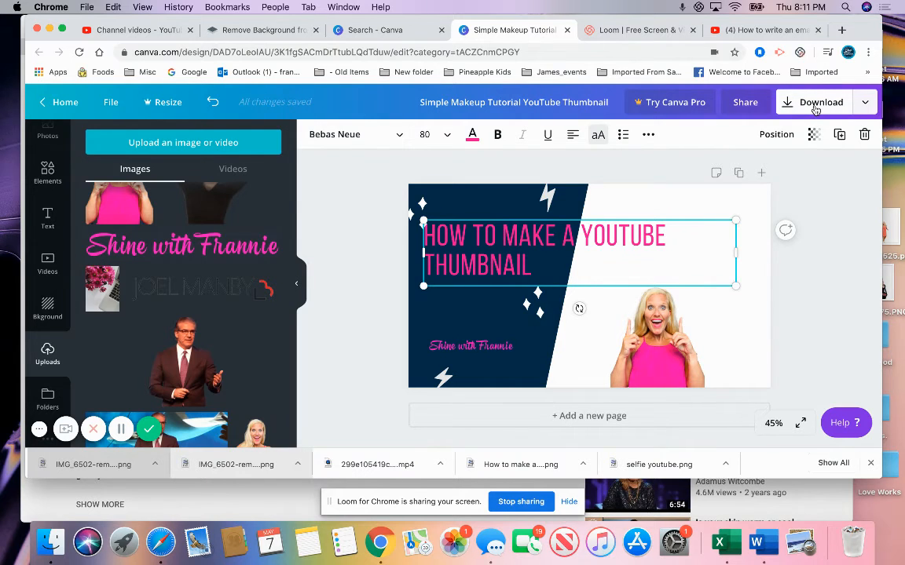
- Attempt to download the thumbnail, then look at the File menu's save options
left_click(819, 102)
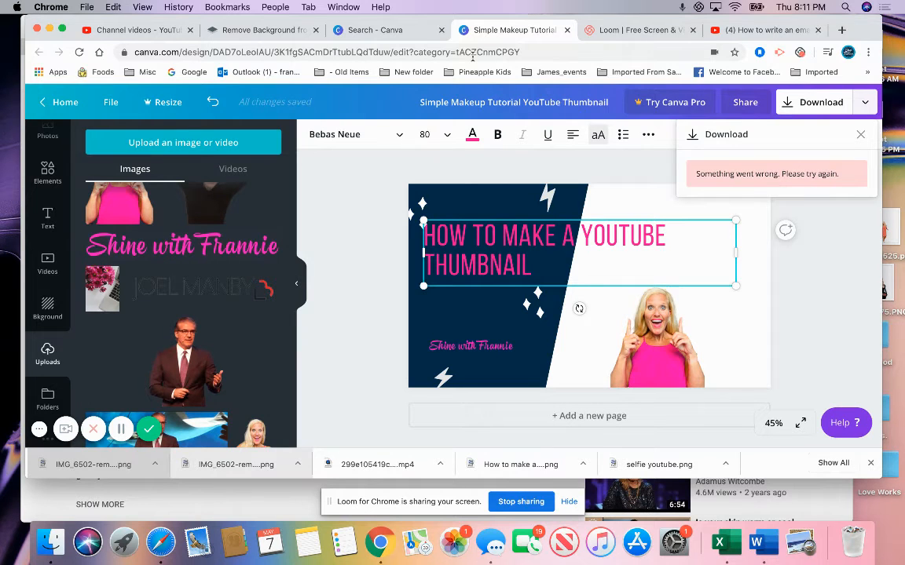
left_click(110, 102)
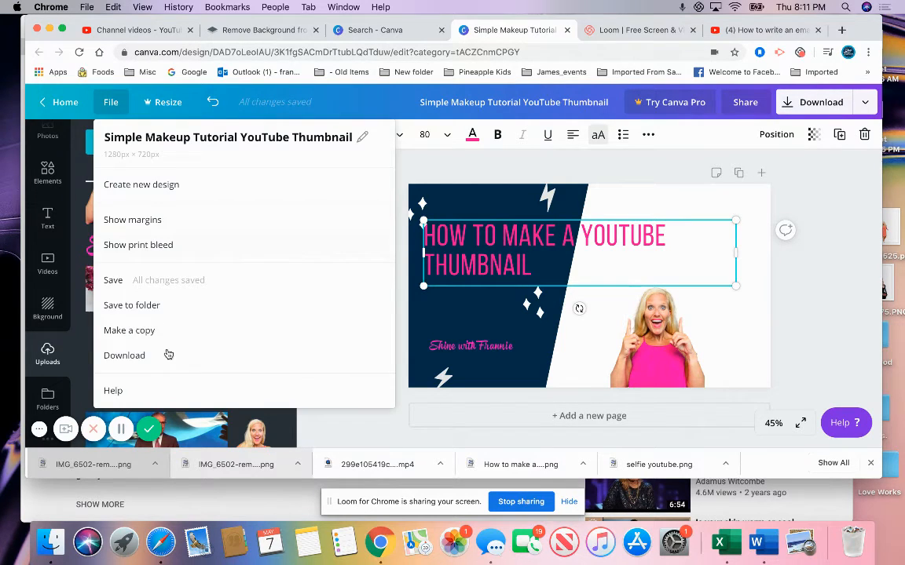
mouse_move(144, 284)
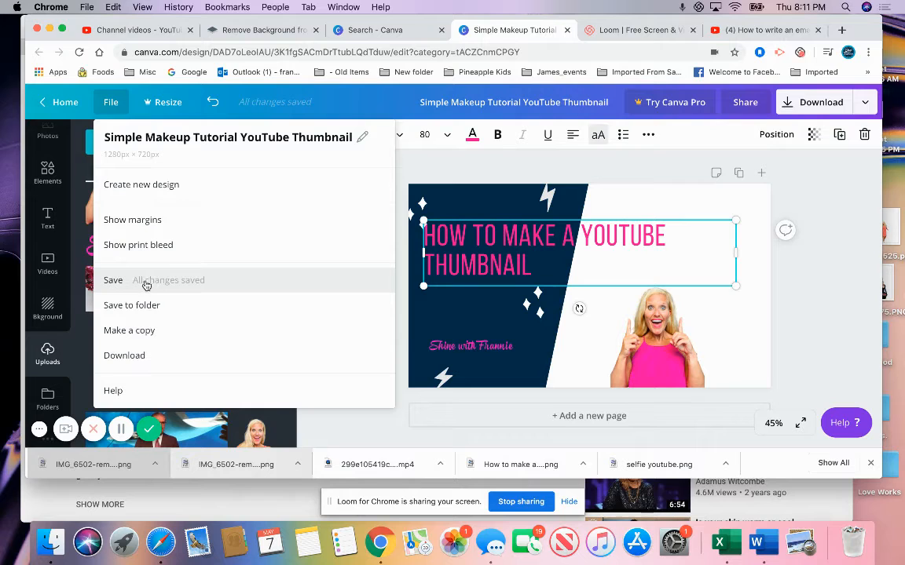
mouse_move(151, 283)
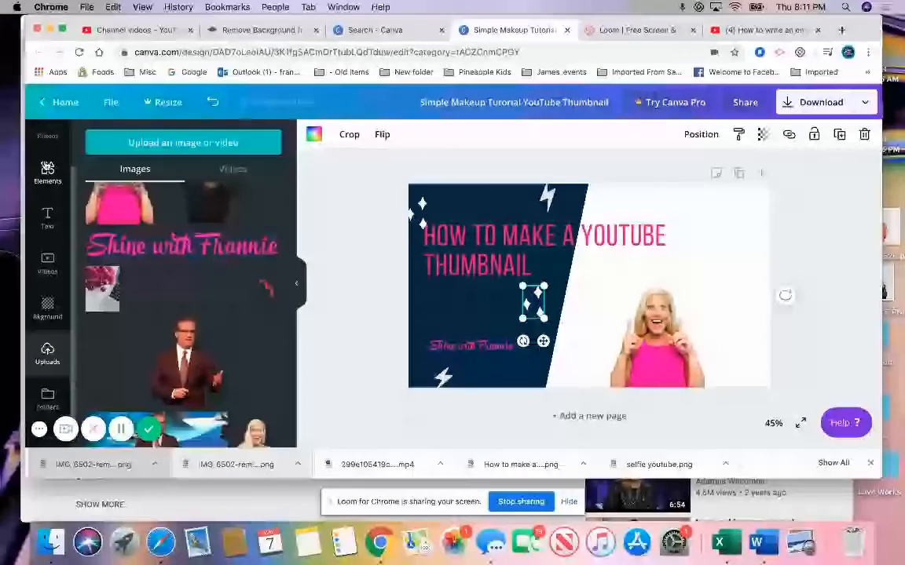
- Add a red YouTube play icon from Elements near the middle of the thumbnail
left_click(47, 171)
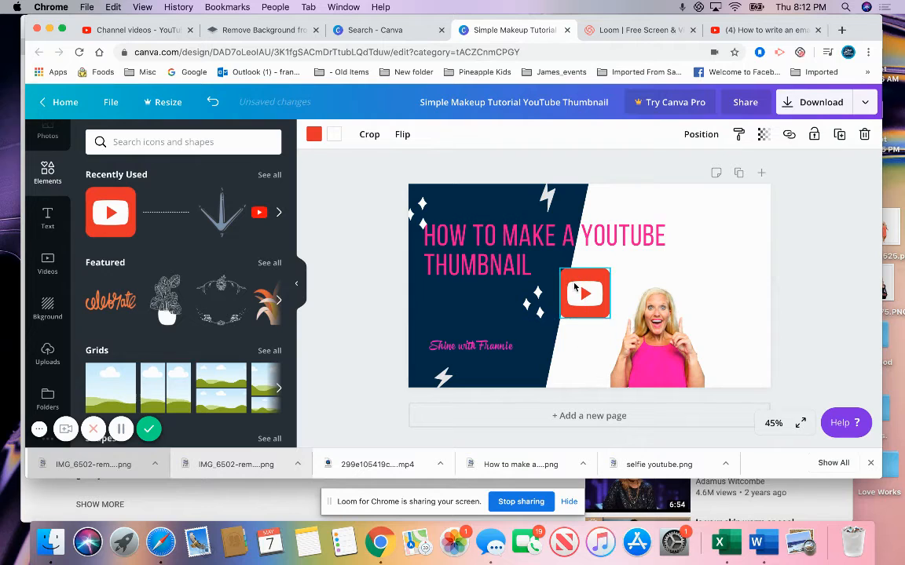
left_click(584, 294)
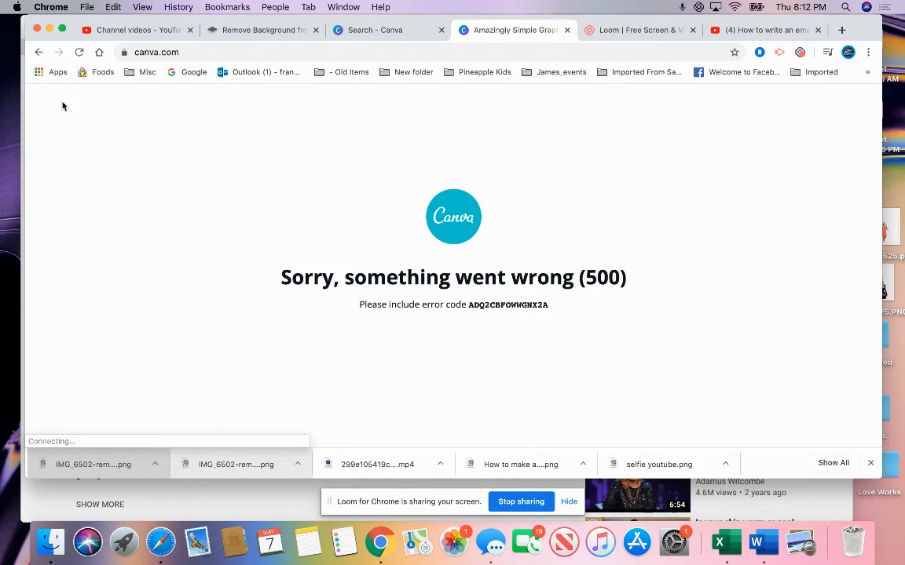
- Leave the error page for Canva home and show the list of all my designs
left_click(374, 29)
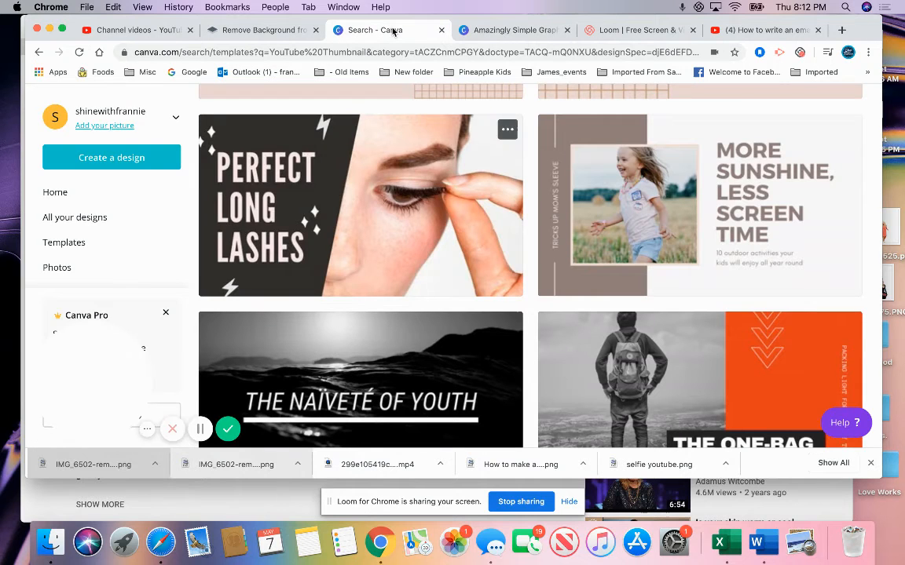
left_click(55, 191)
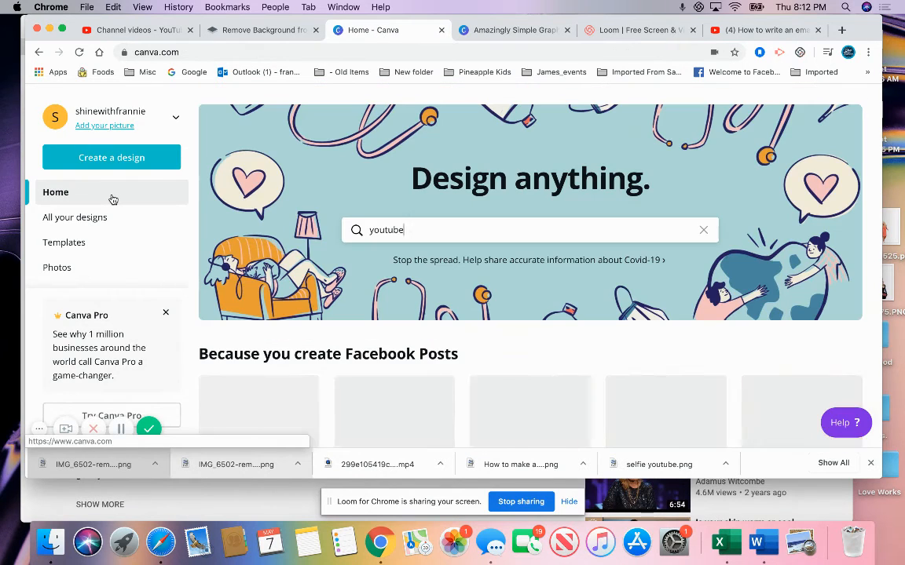
left_click(75, 216)
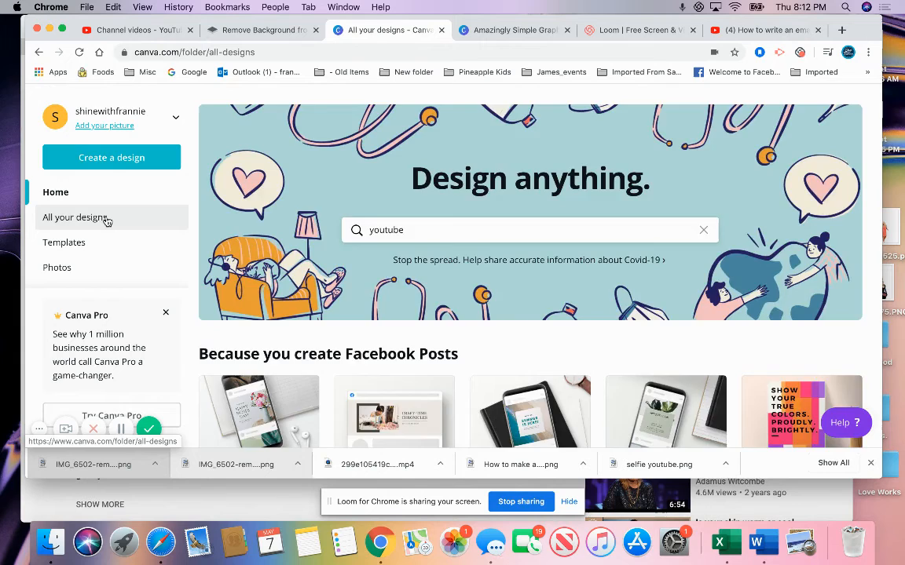
left_click(77, 216)
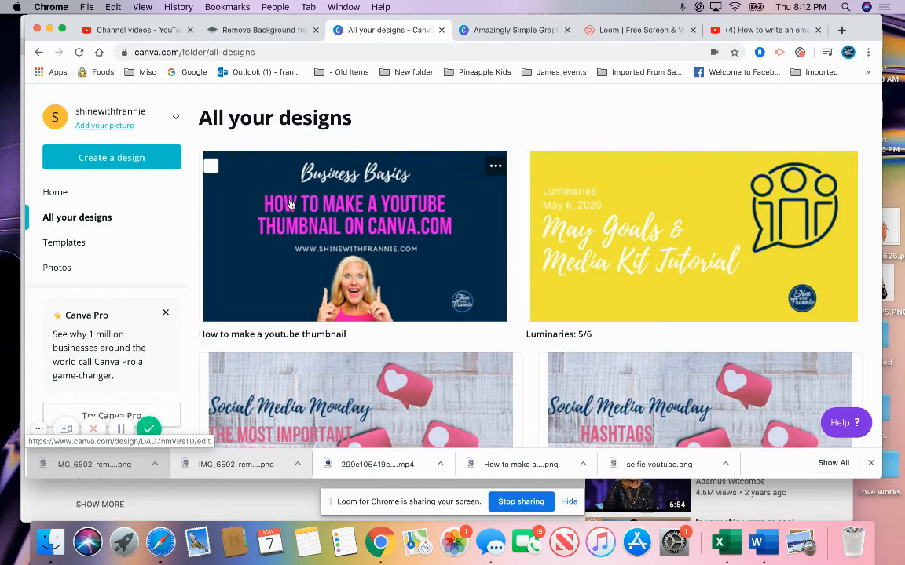
mouse_move(336, 234)
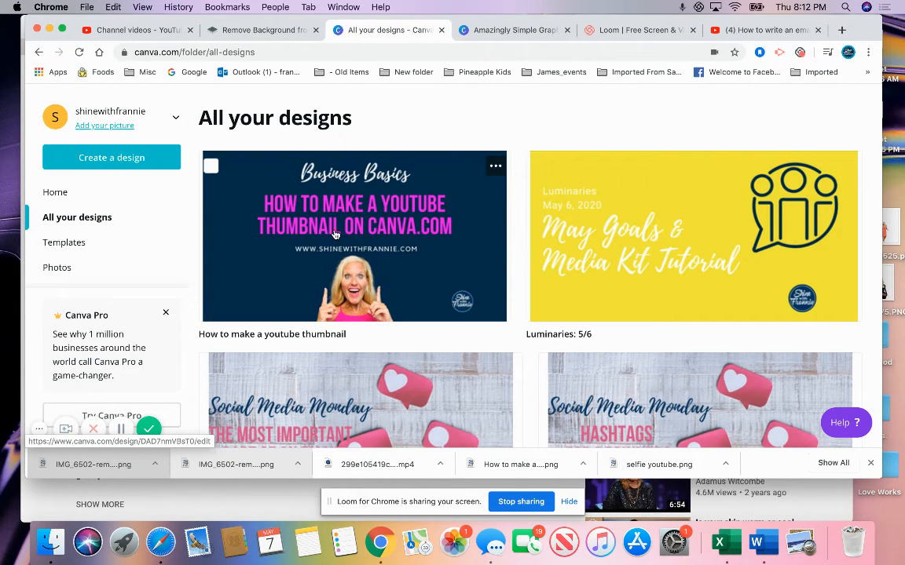
mouse_move(465, 307)
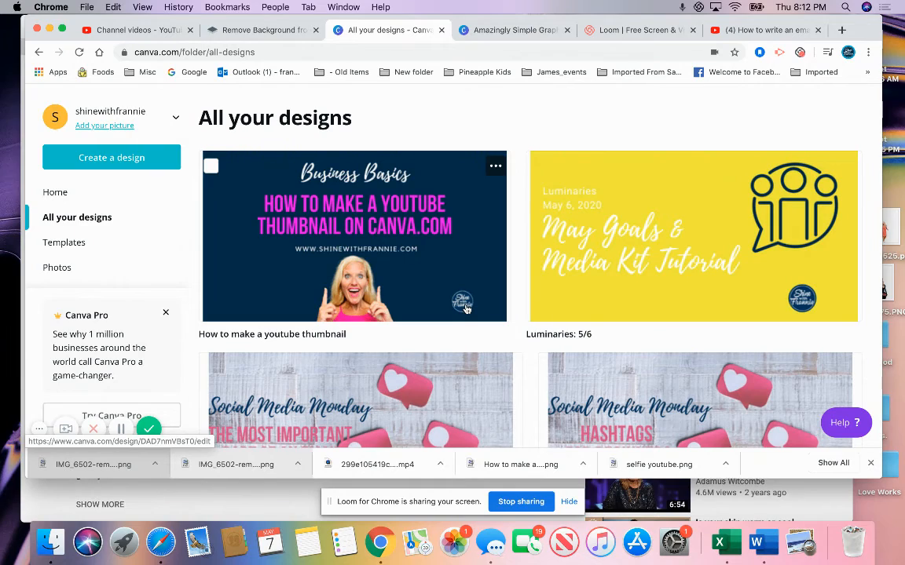
mouse_move(185, 326)
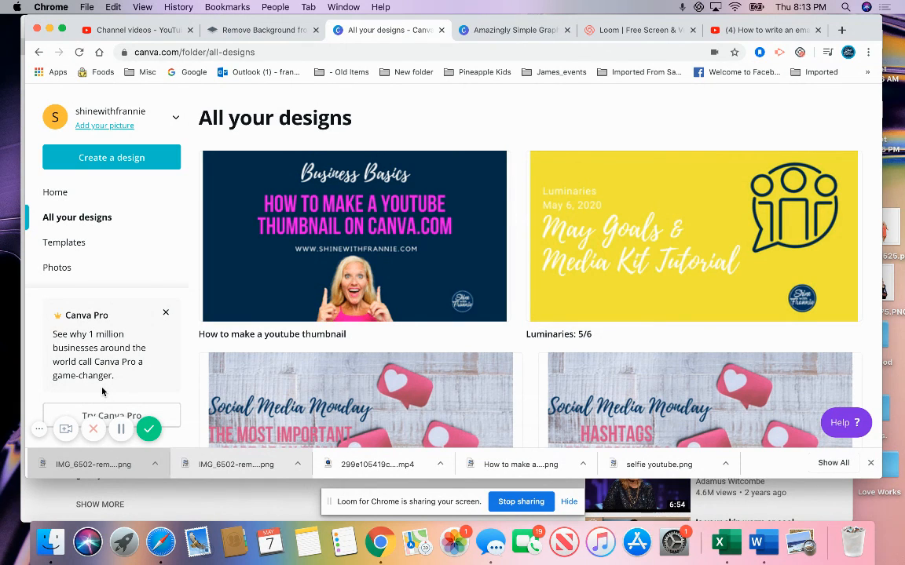
mouse_move(94, 429)
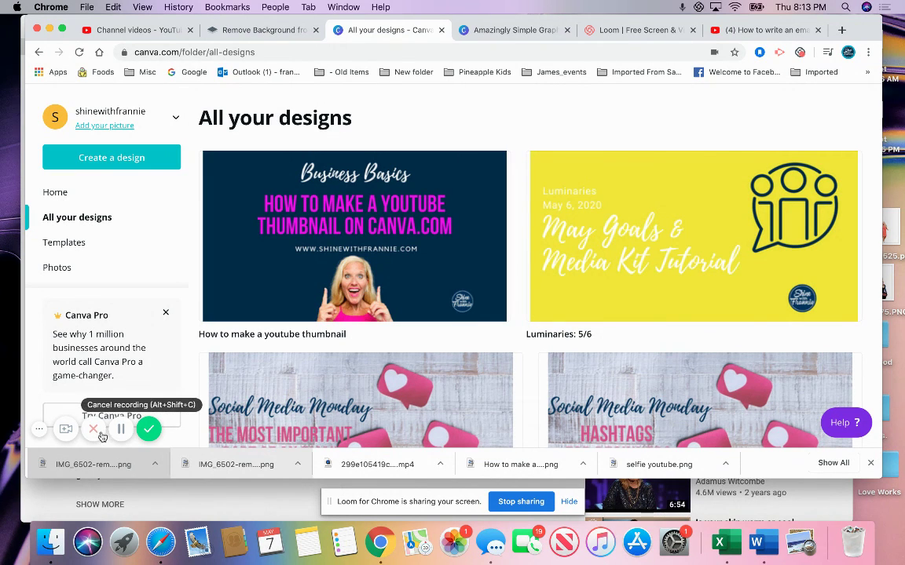